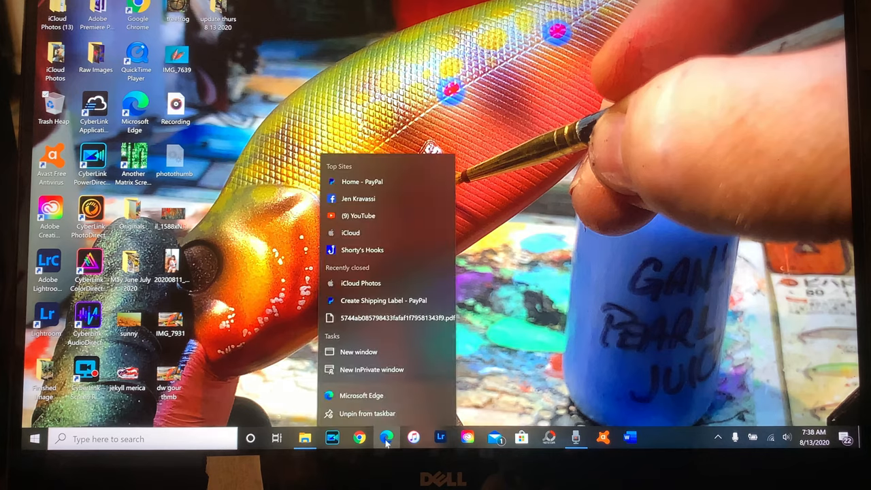
pyautogui.moveTo(358, 198)
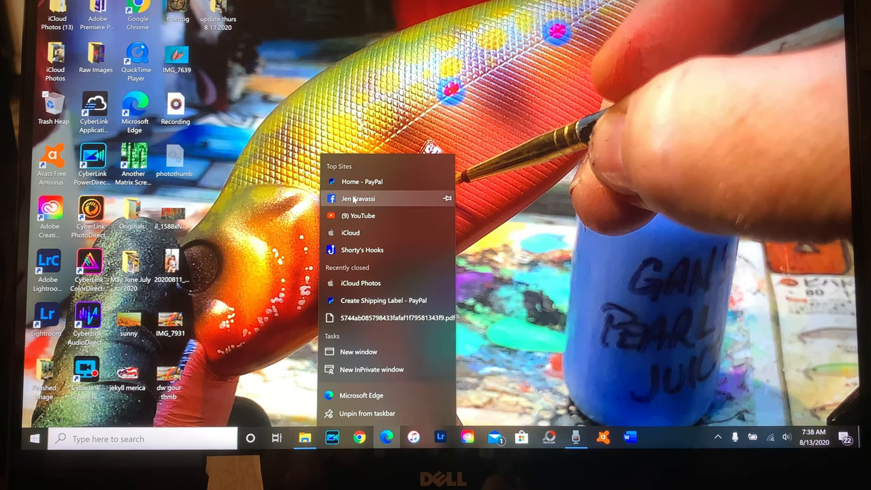
# Open the Facebook profile from Edge's Top Sites list.
pyautogui.click(359, 198)
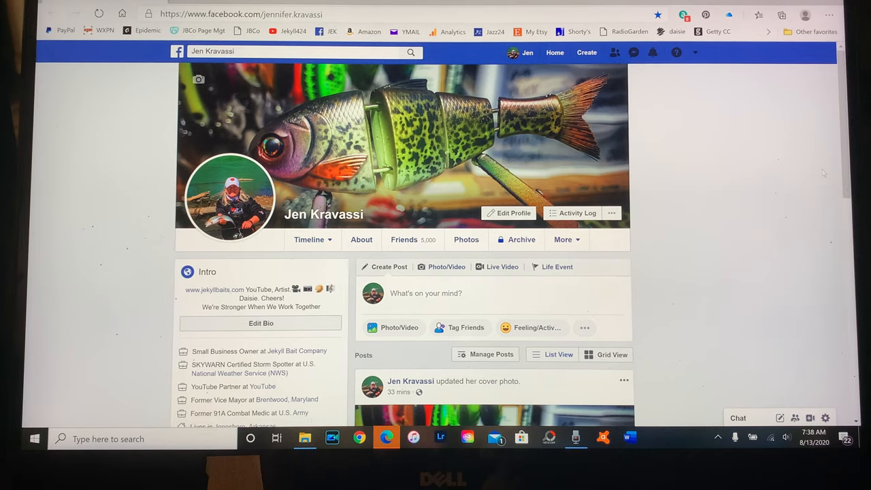
# Scroll the timeline down to the 'I need a number between 33 and 672' post.
pyautogui.scroll(-3)
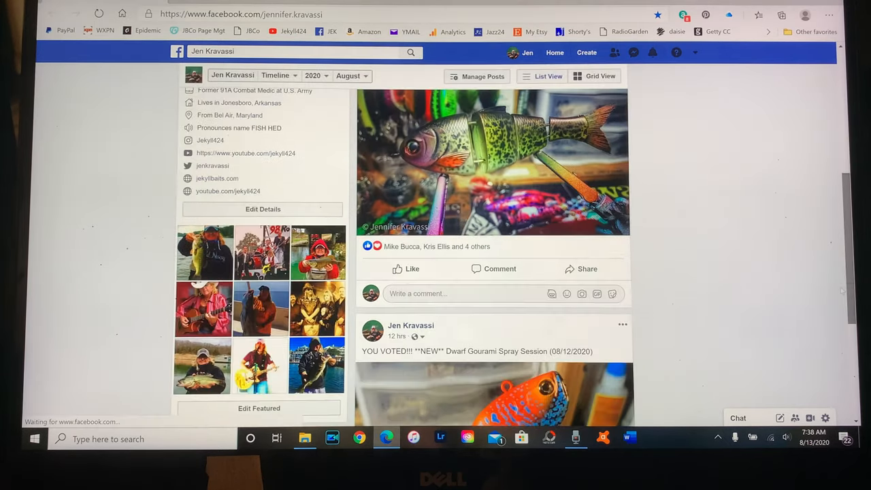
pyautogui.scroll(-3)
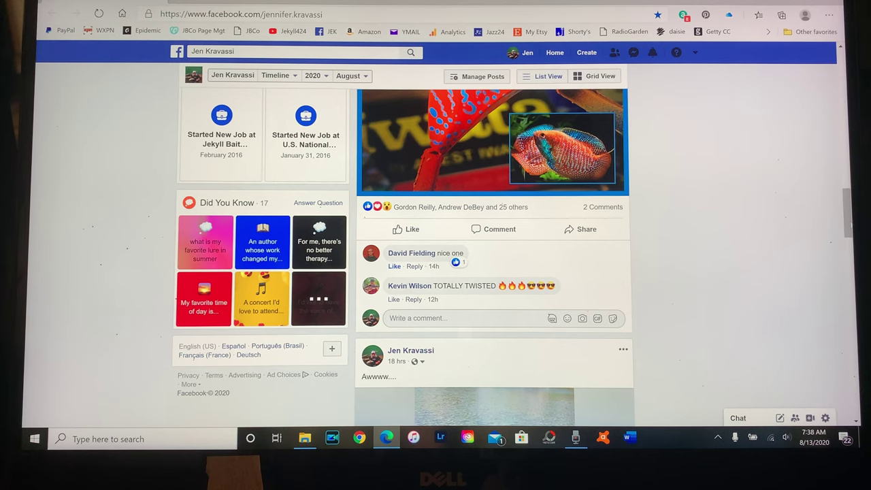
pyautogui.scroll(-3)
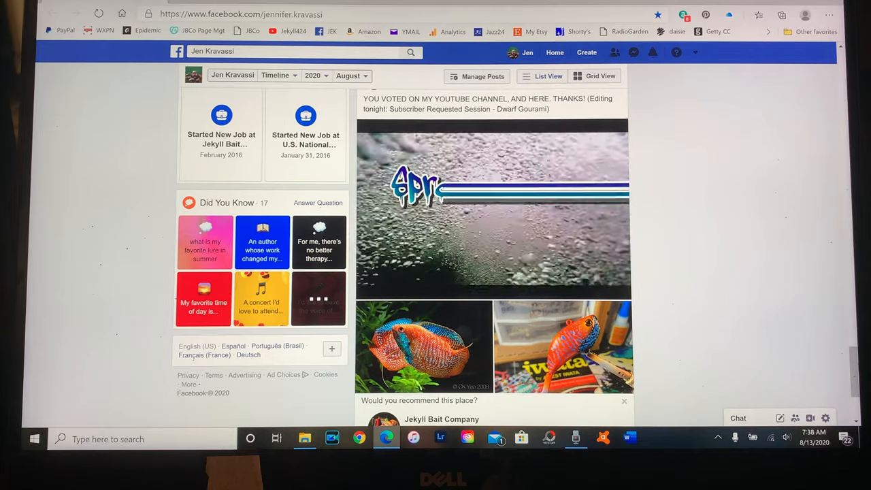
pyautogui.scroll(-3)
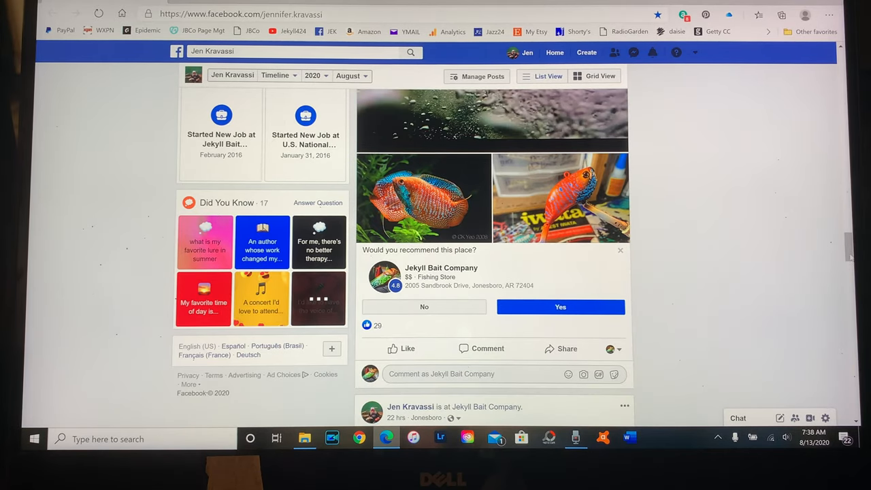
pyautogui.scroll(-3)
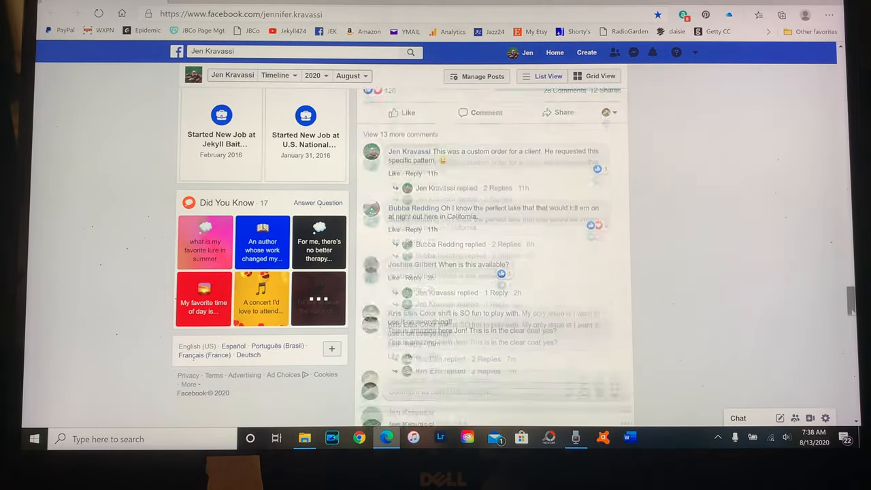
pyautogui.scroll(-3)
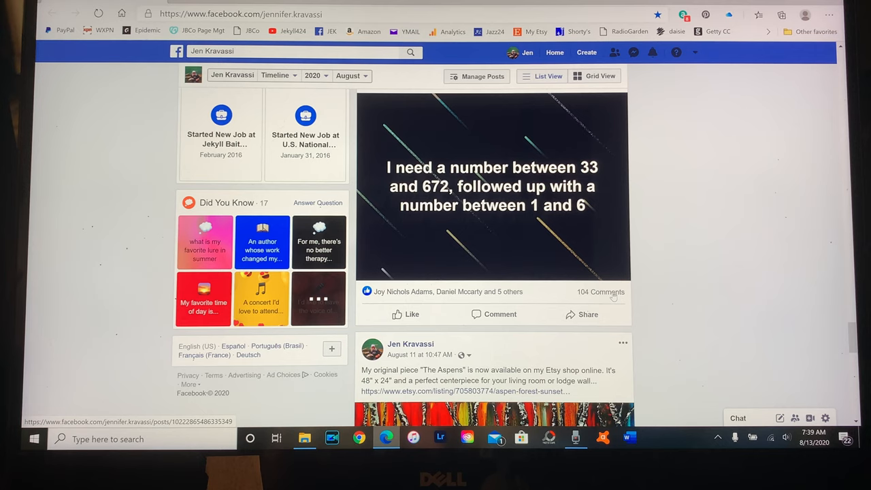
# Expand the post's 104 comments and load the earlier replies.
pyautogui.click(600, 292)
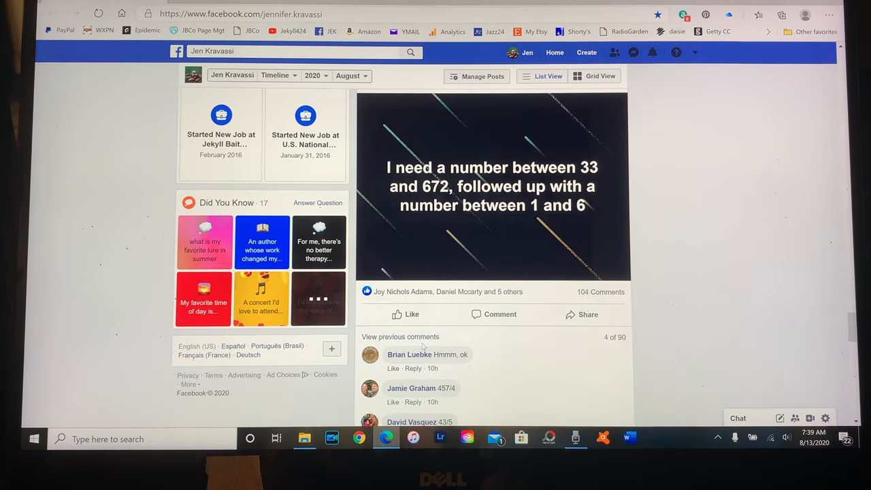
pyautogui.click(400, 336)
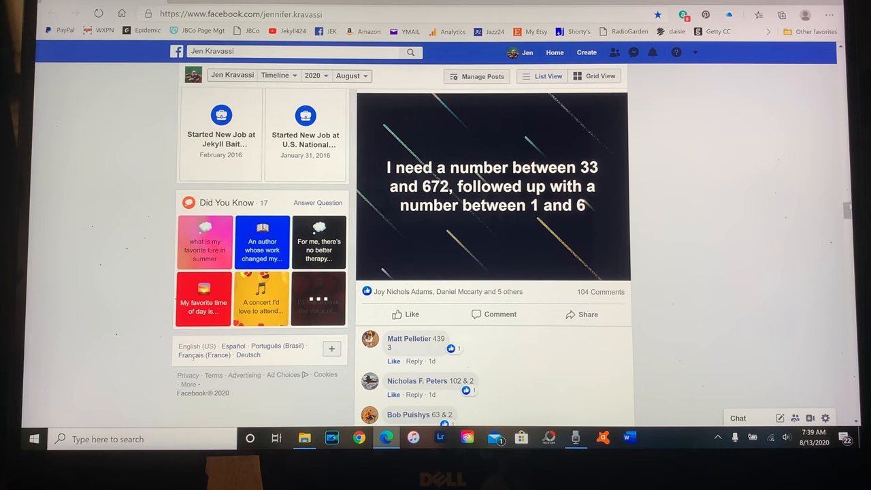
pyautogui.scroll(-3)
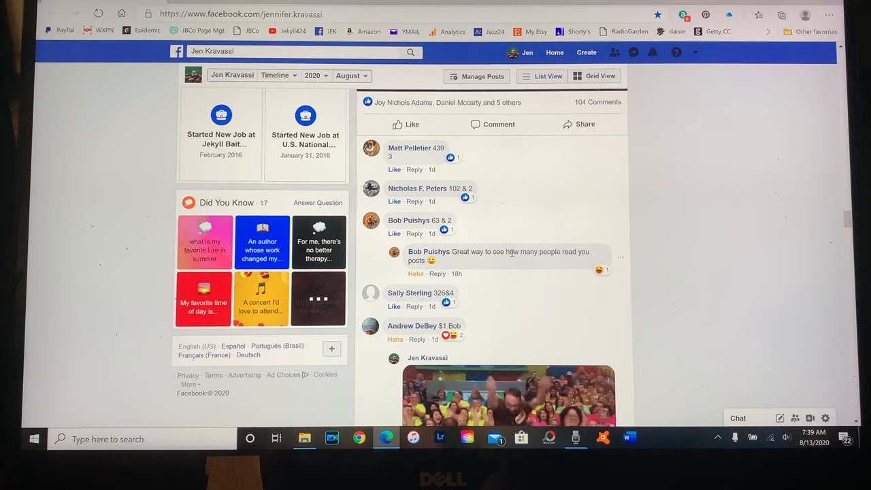
pyautogui.moveTo(621, 257)
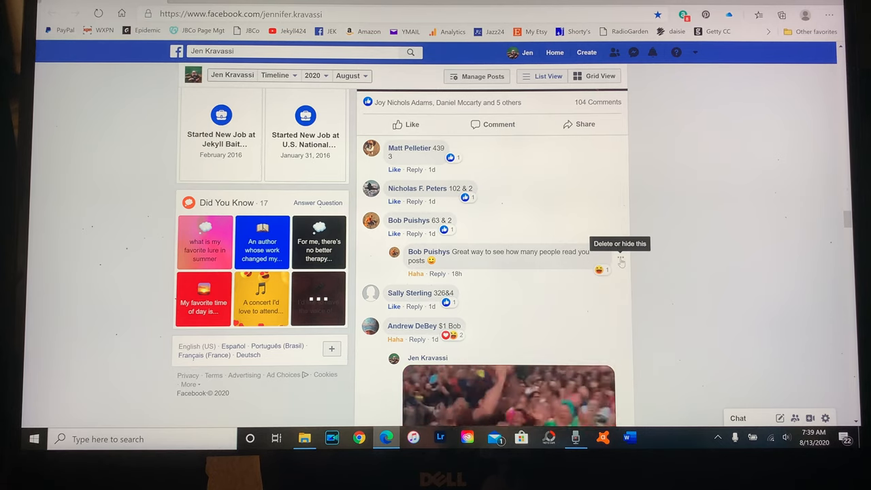
# Delete the chatty reply, the joke comment, and another non-number comment.
pyautogui.click(620, 257)
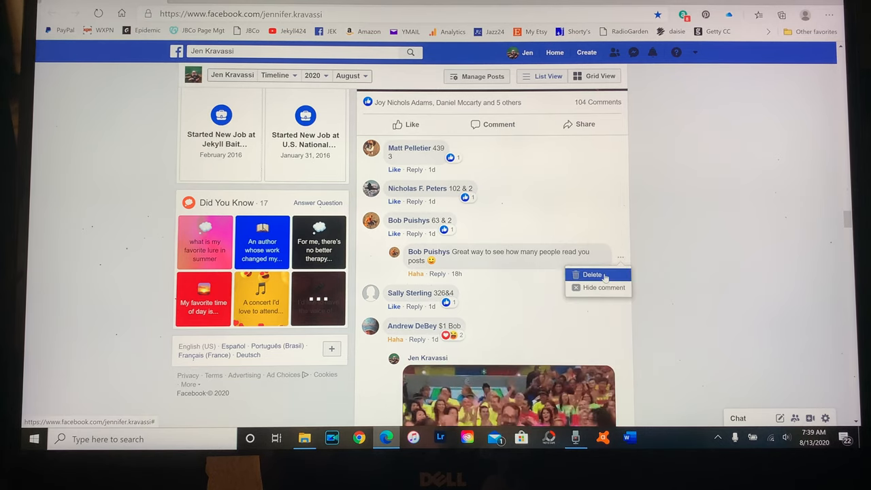
pyautogui.click(591, 274)
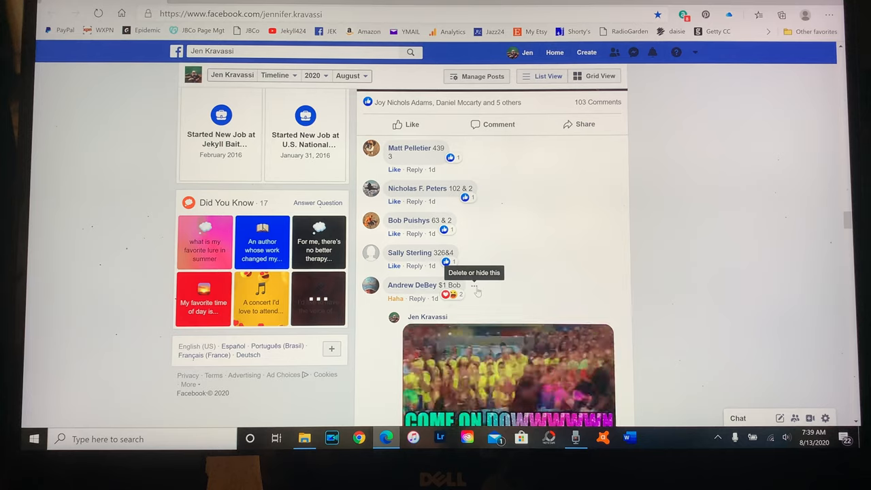
pyautogui.click(475, 284)
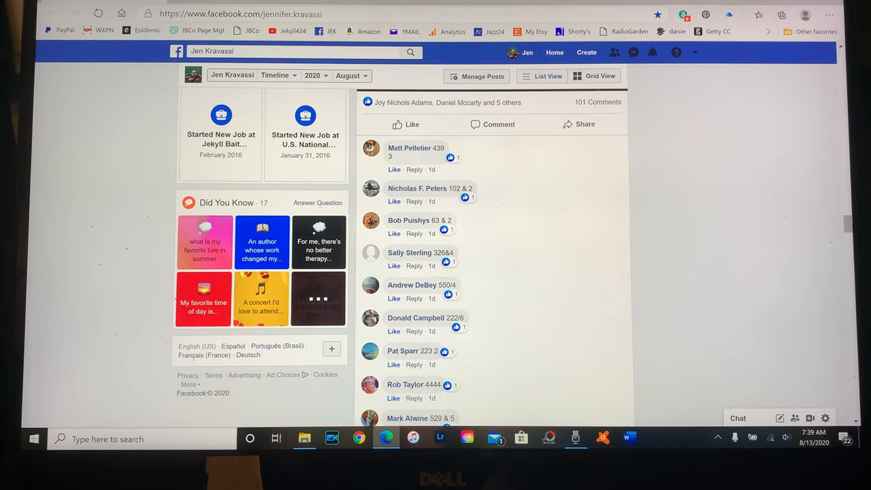
pyautogui.scroll(-3)
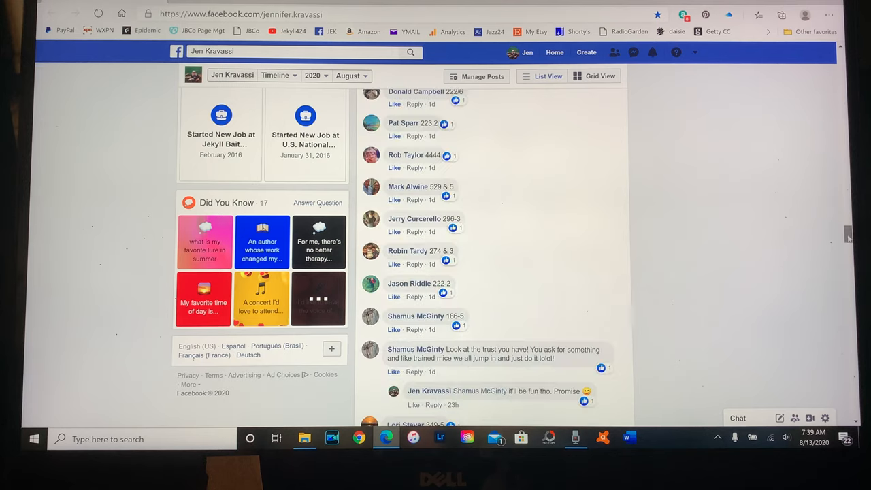
pyautogui.scroll(-3)
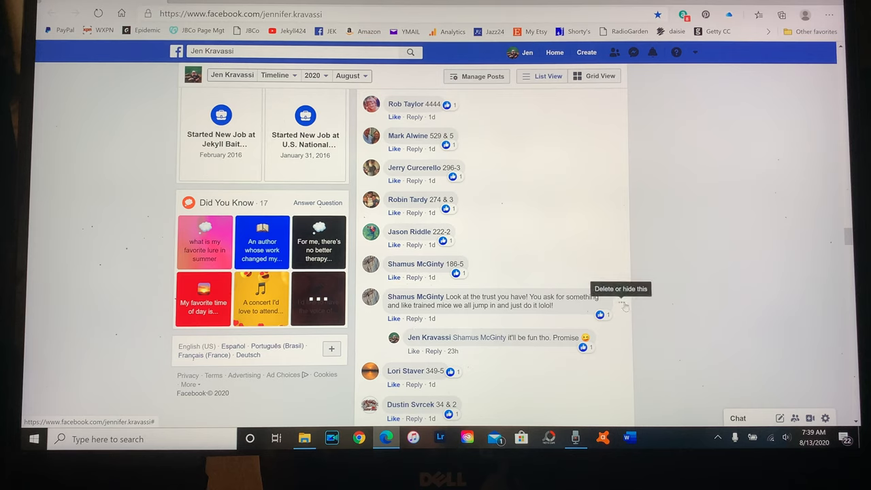
pyautogui.rightClick(622, 306)
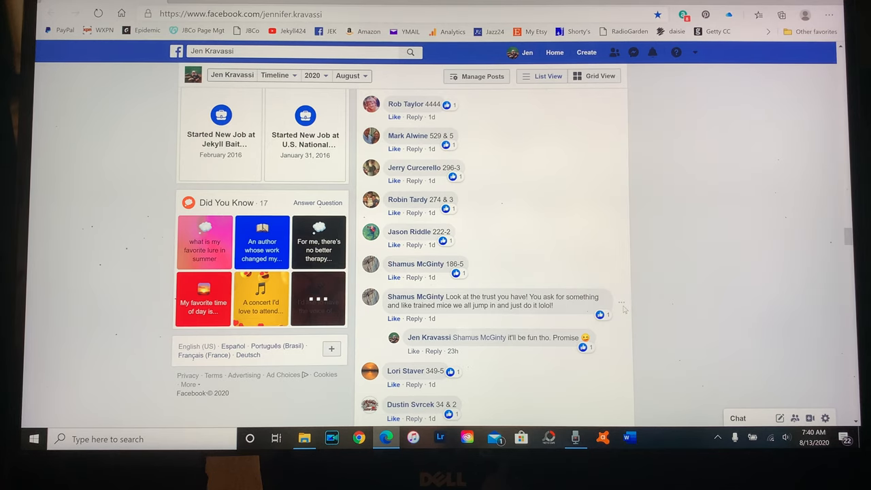
pyautogui.click(622, 301)
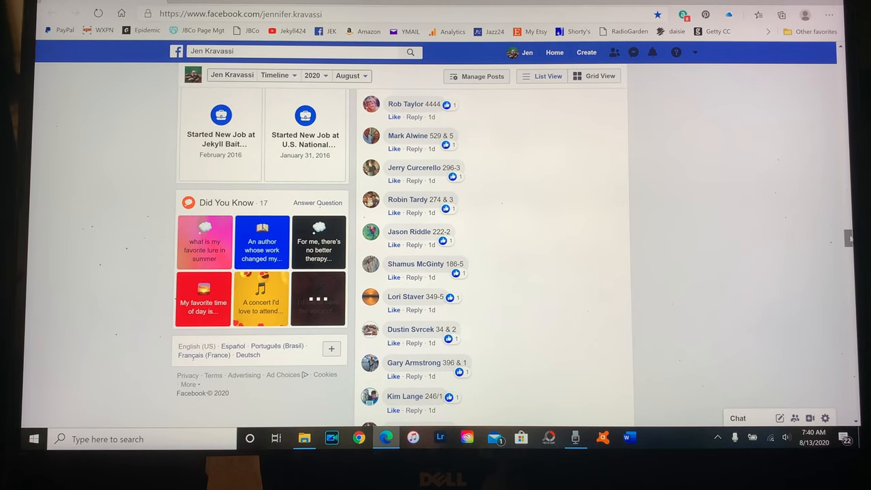
pyautogui.scroll(-3)
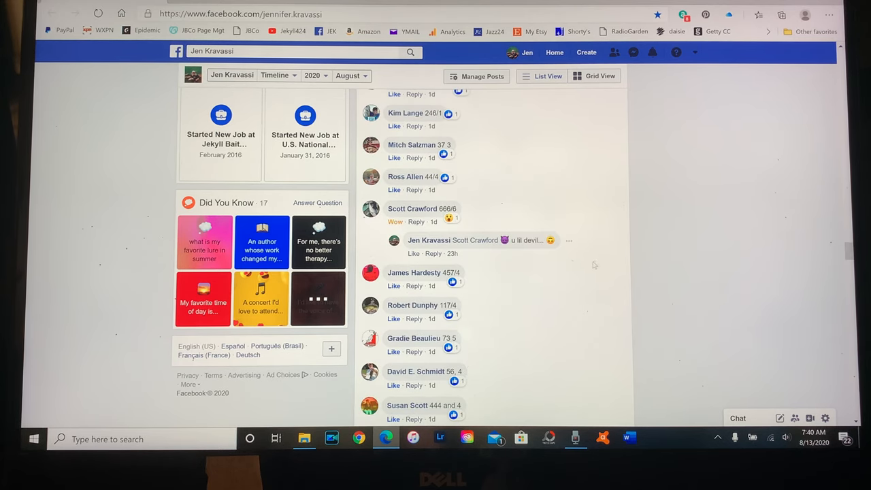
pyautogui.moveTo(569, 241)
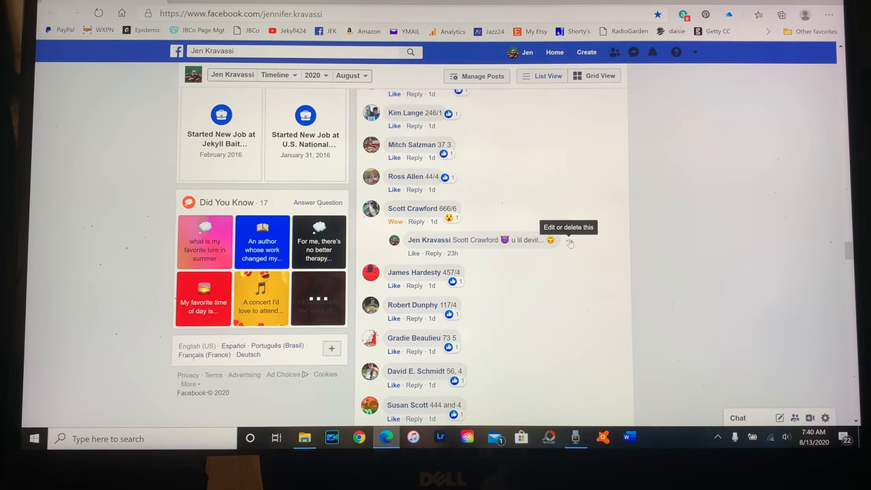
pyautogui.click(569, 240)
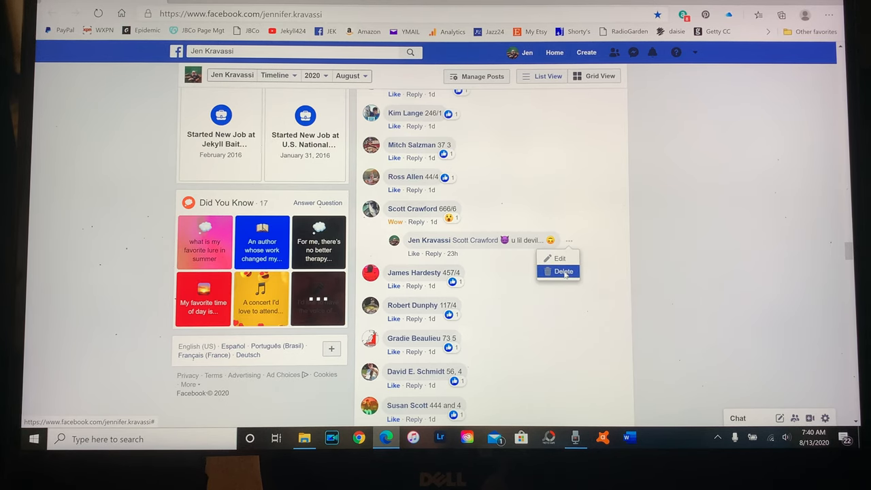
pyautogui.click(563, 271)
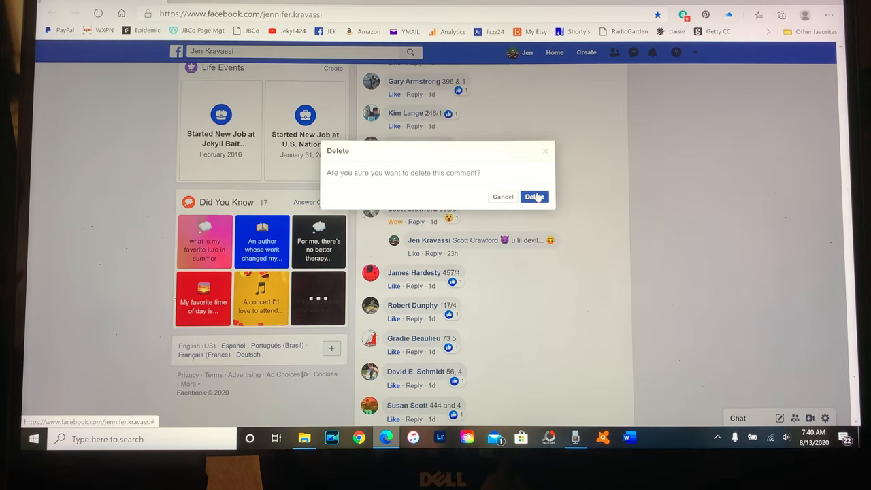
pyautogui.click(534, 196)
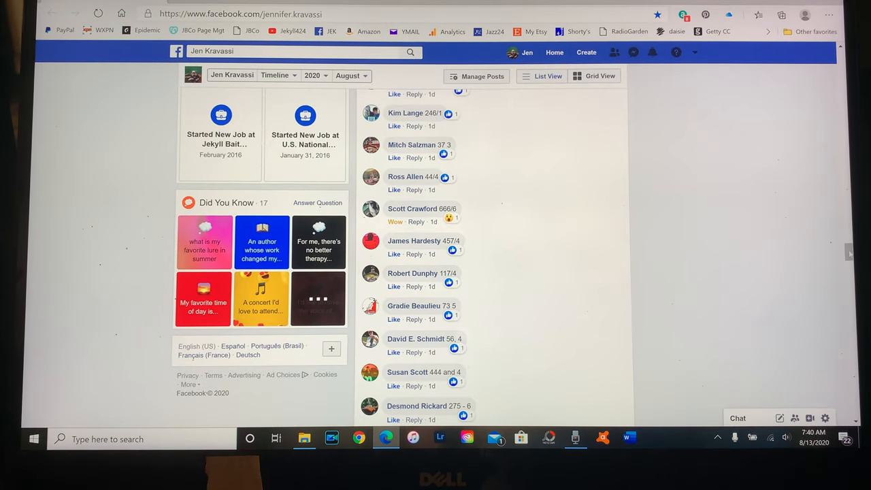
pyautogui.scroll(-3)
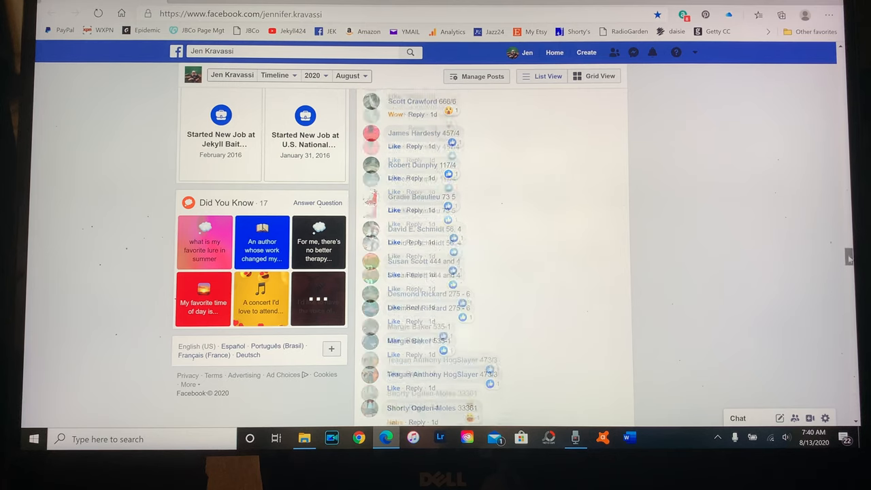
pyautogui.scroll(-3)
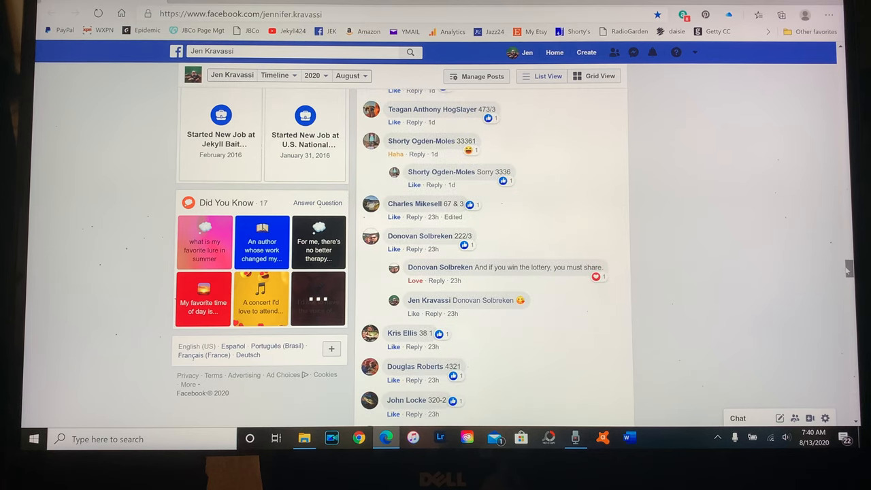
pyautogui.scroll(-3)
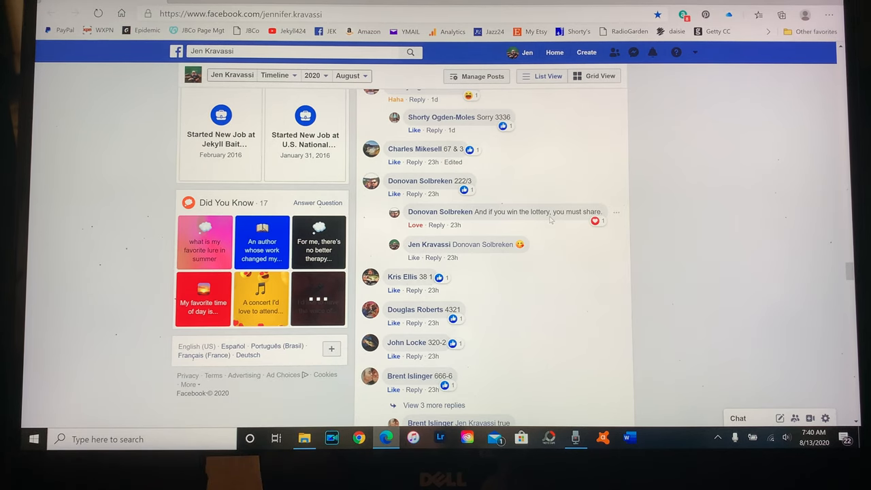
pyautogui.moveTo(616, 217)
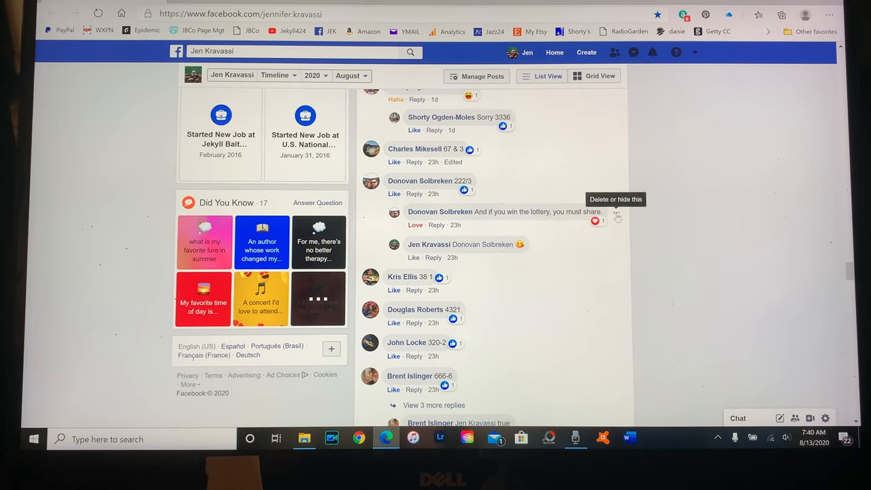
pyautogui.click(617, 216)
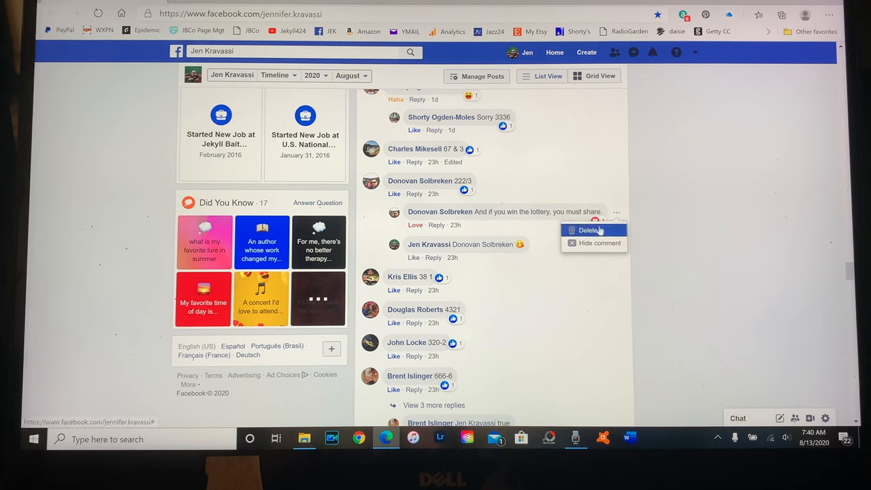
pyautogui.click(589, 230)
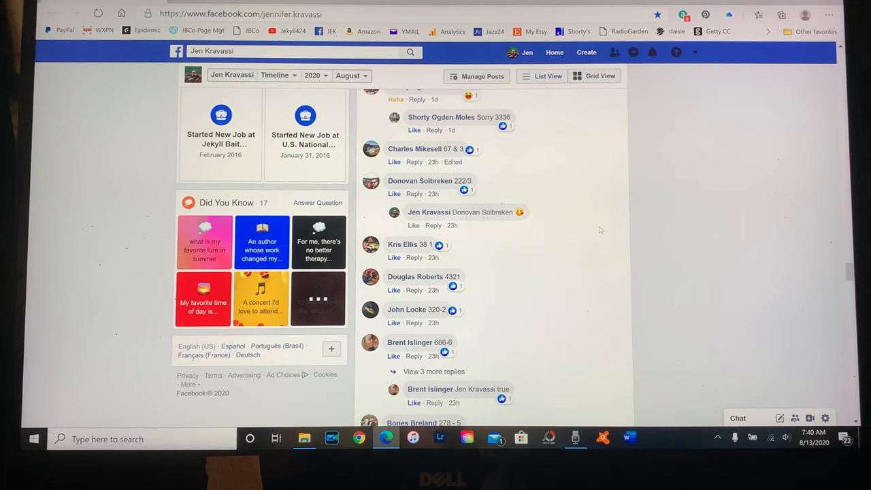
pyautogui.moveTo(534, 214)
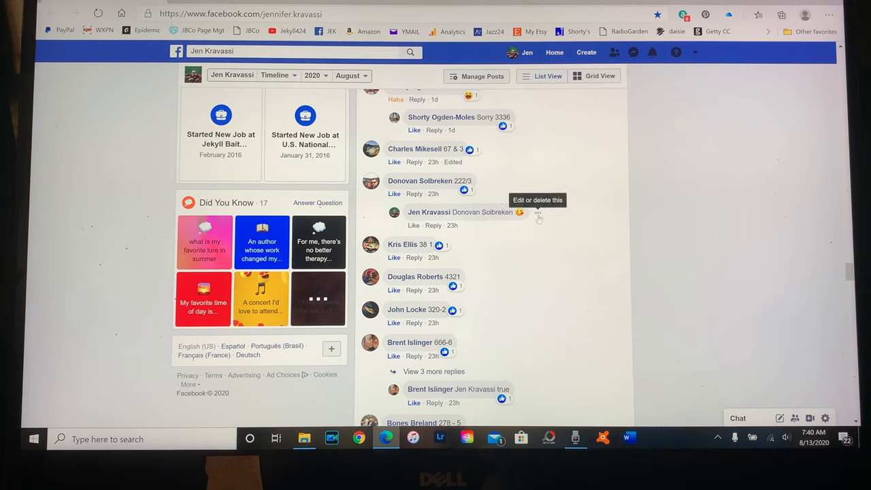
pyautogui.click(538, 212)
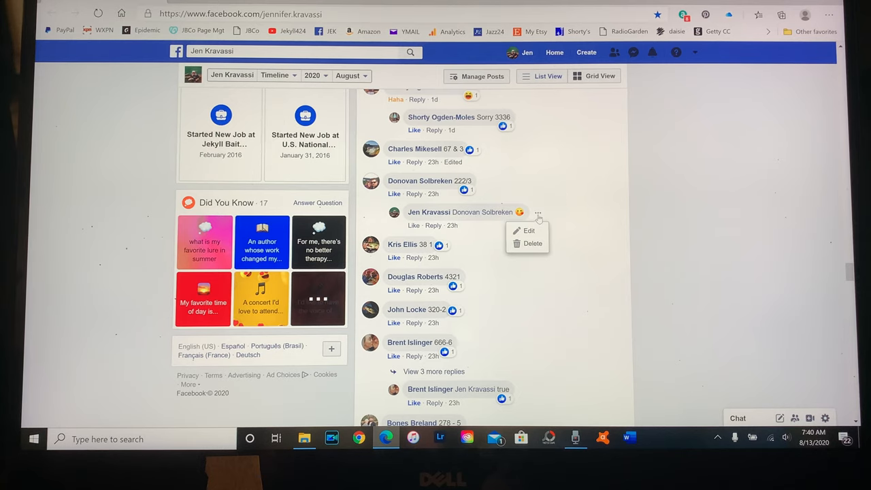
pyautogui.moveTo(532, 243)
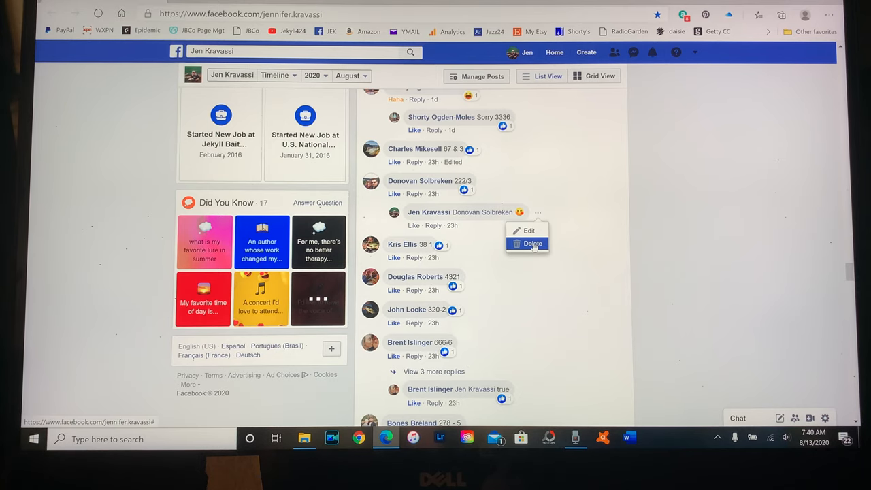
pyautogui.click(532, 244)
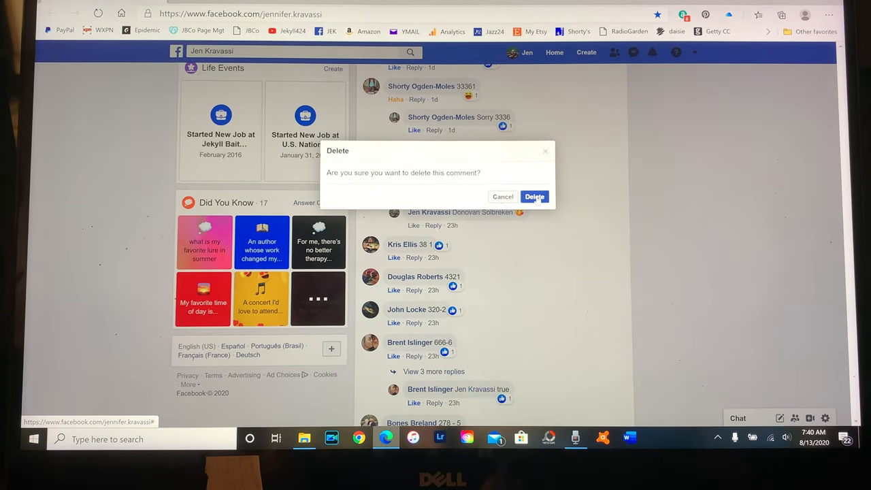
pyautogui.click(534, 196)
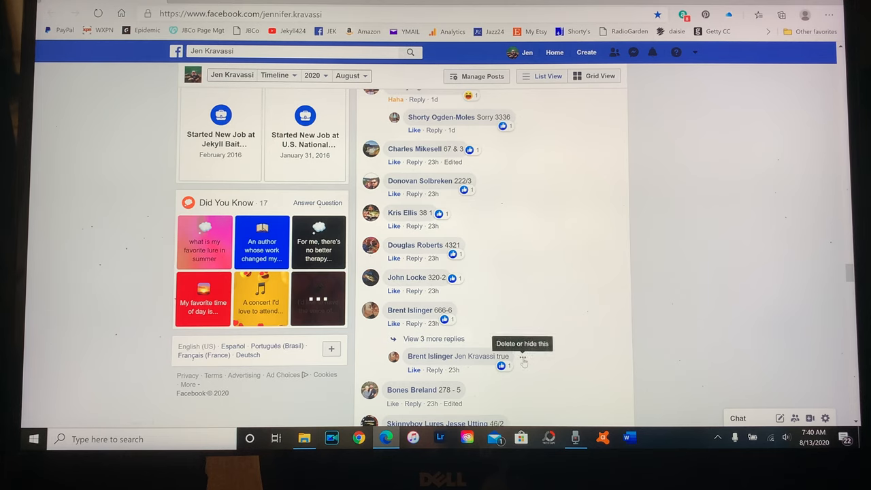
# Expand the replies under 666-6 and delete the emoji reply there.
pyautogui.click(433, 338)
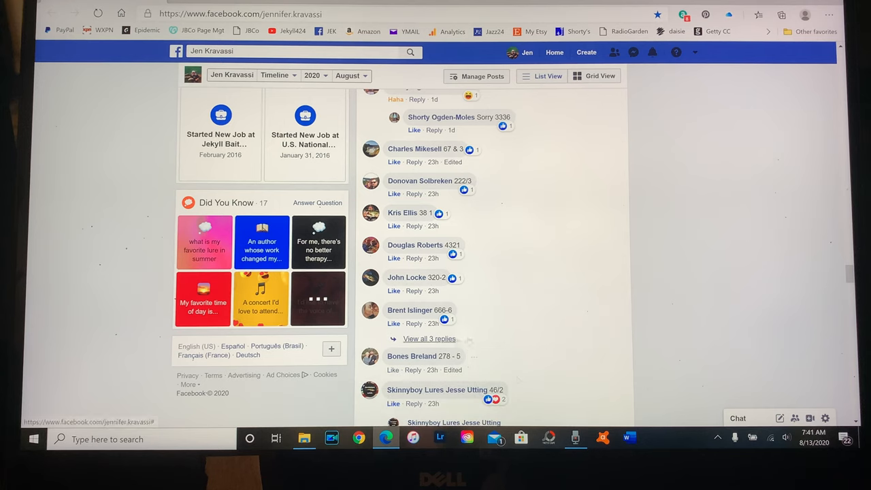
pyautogui.click(429, 338)
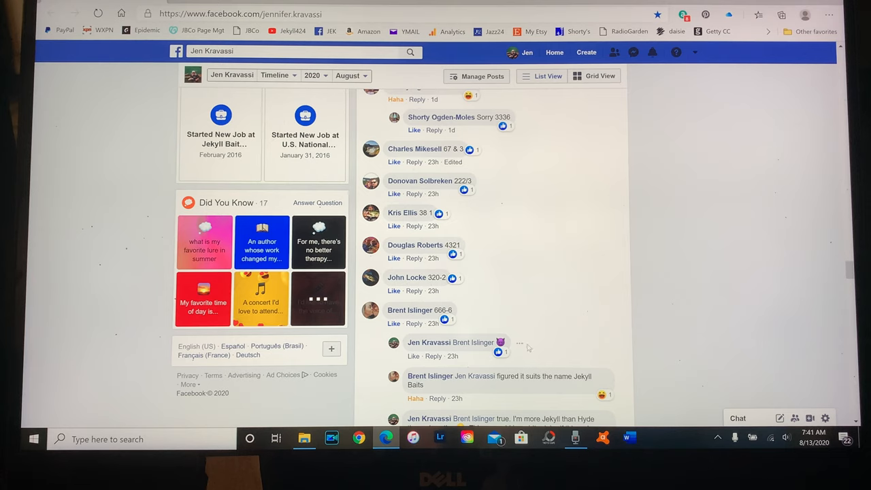
pyautogui.click(521, 342)
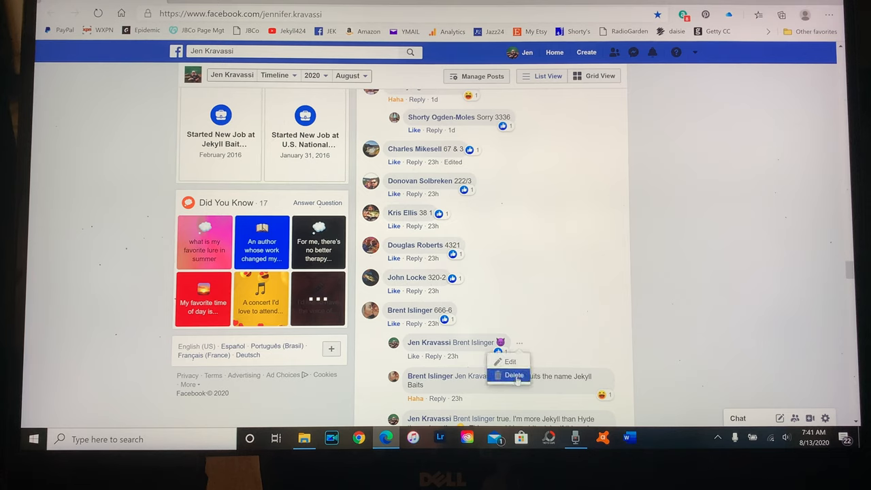
pyautogui.click(514, 375)
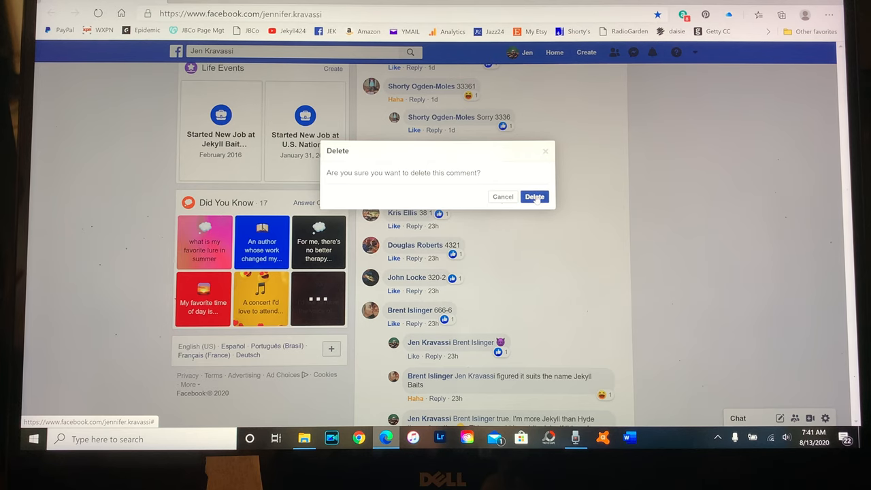
pyautogui.click(534, 197)
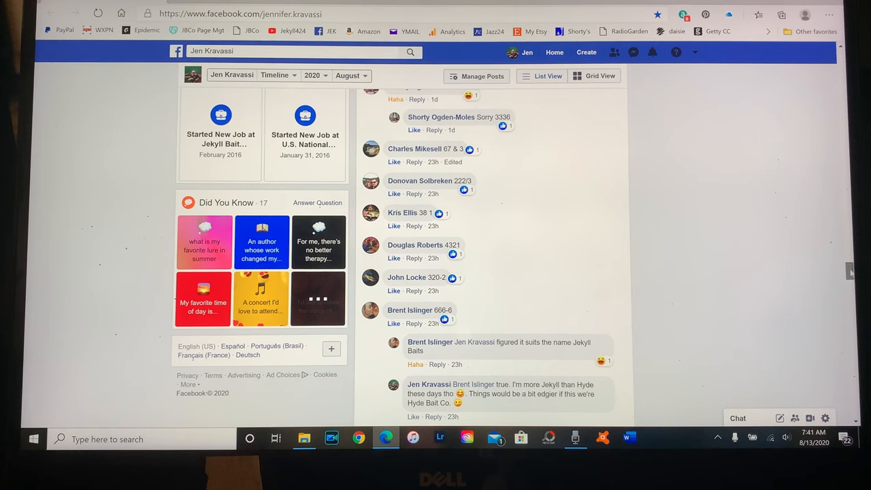
# Remove the image reply under Skinnyboy Lures' 46/2 and target the 349-7 self-reply.
pyautogui.scroll(-3)
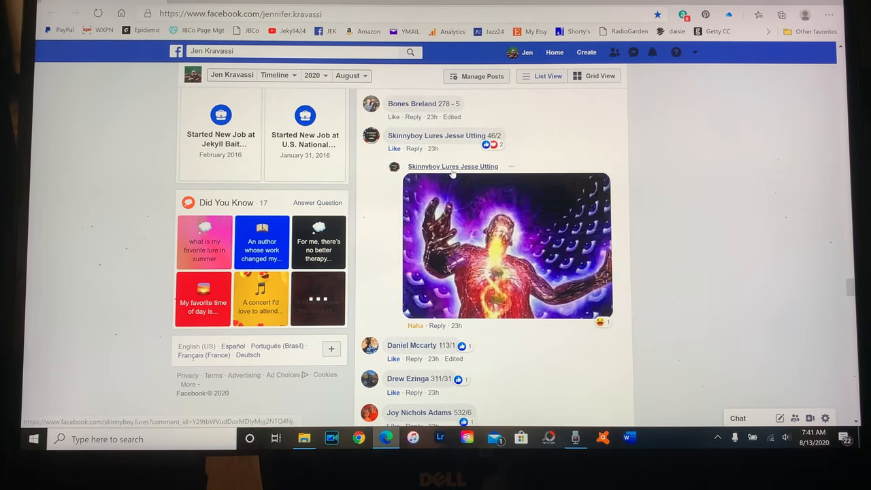
pyautogui.click(512, 166)
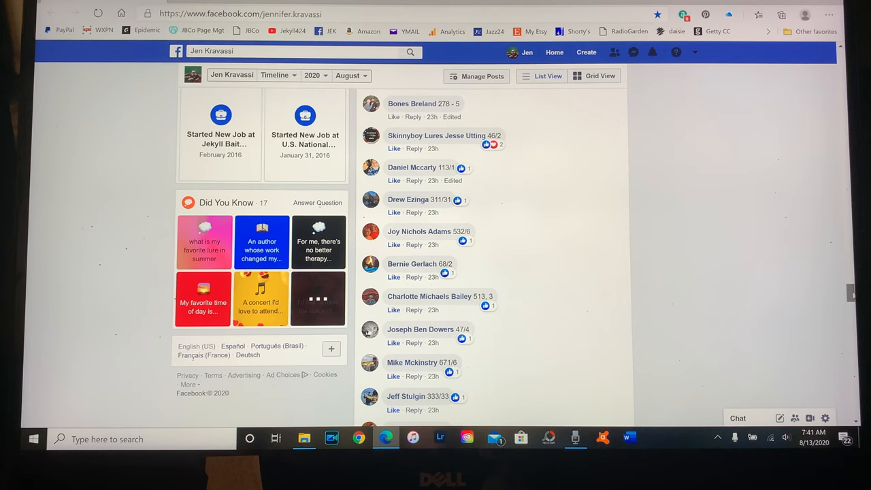
pyautogui.scroll(-3)
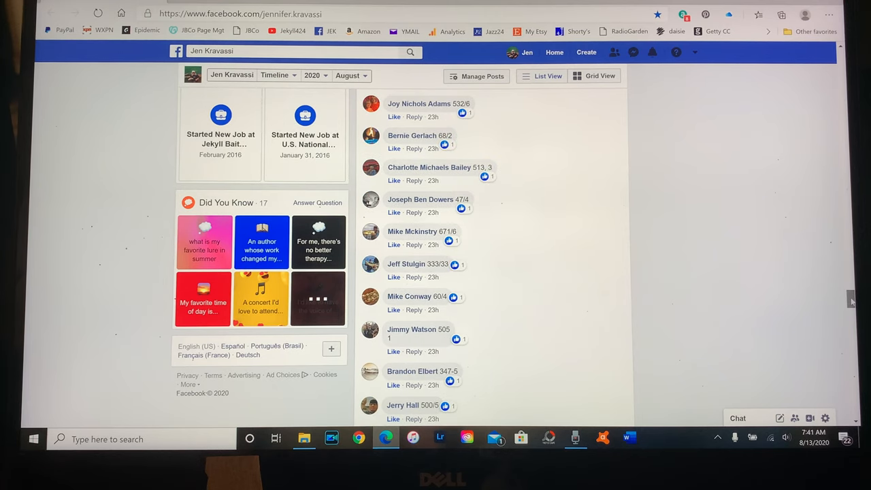
pyautogui.scroll(-3)
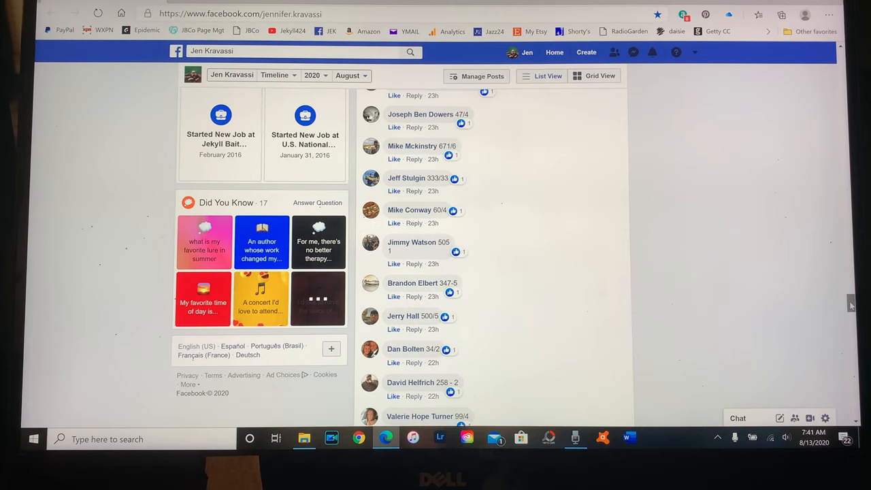
pyautogui.scroll(-3)
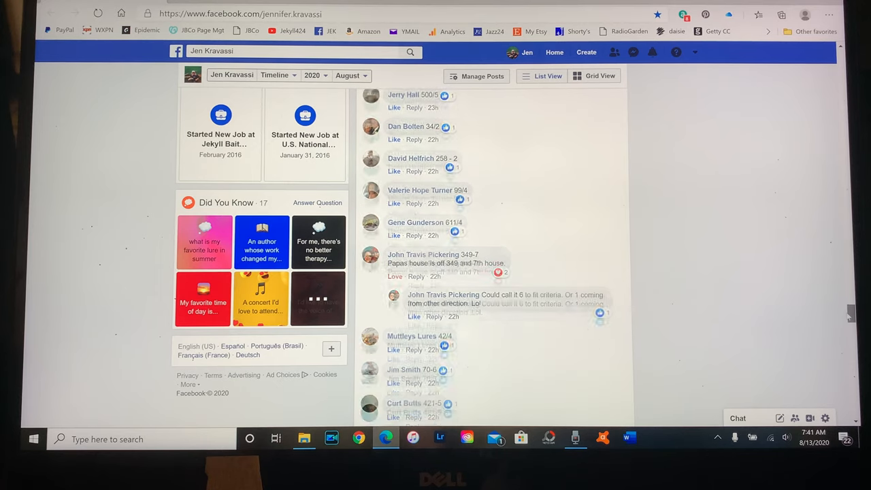
pyautogui.scroll(-3)
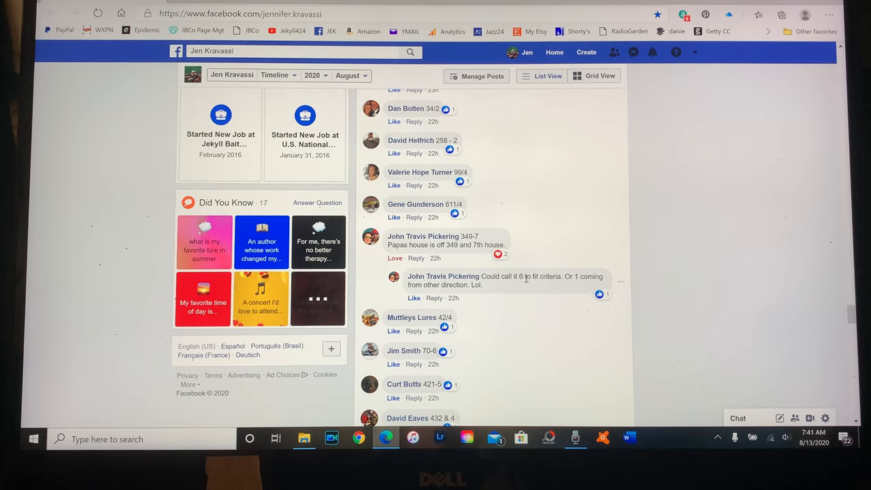
pyautogui.moveTo(517, 242)
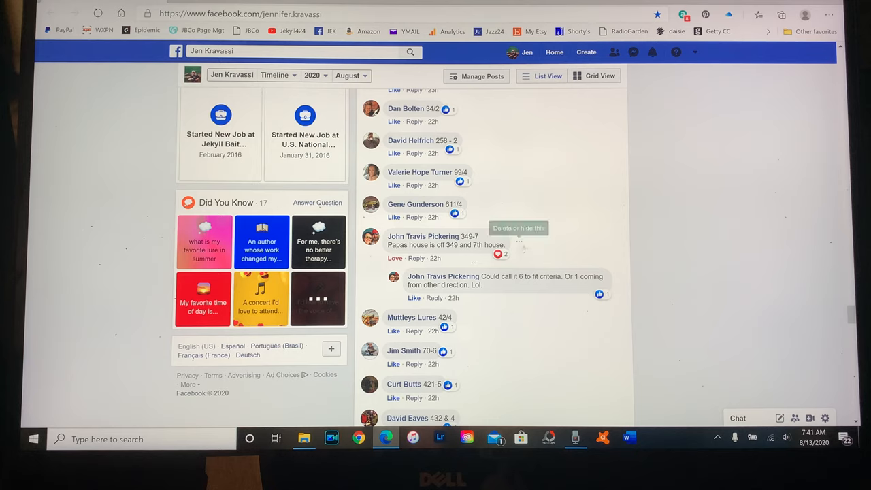
pyautogui.click(518, 243)
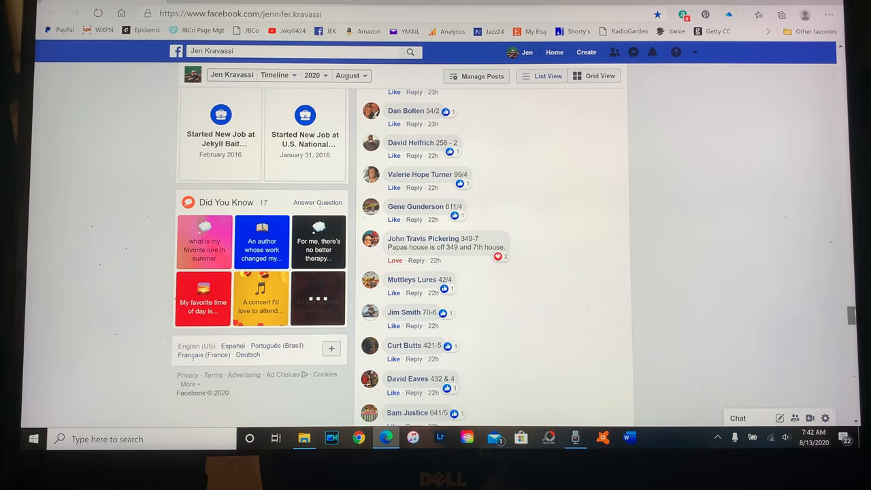
pyautogui.scroll(-3)
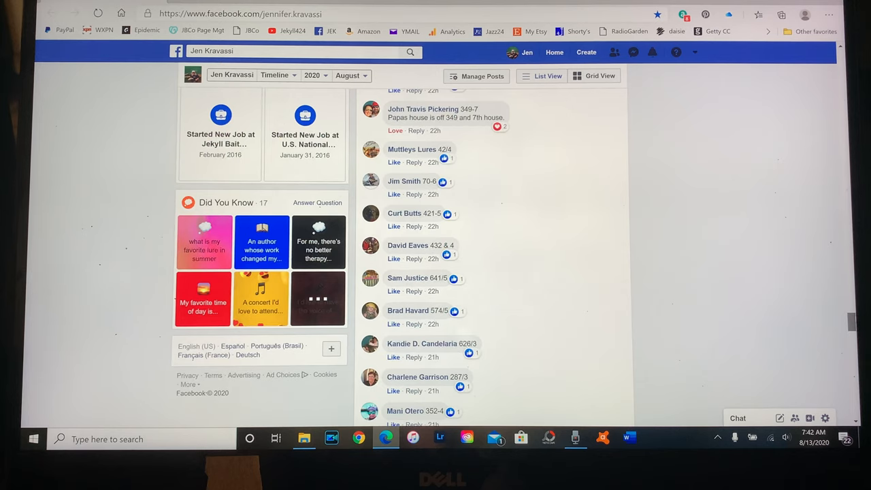
pyautogui.scroll(-3)
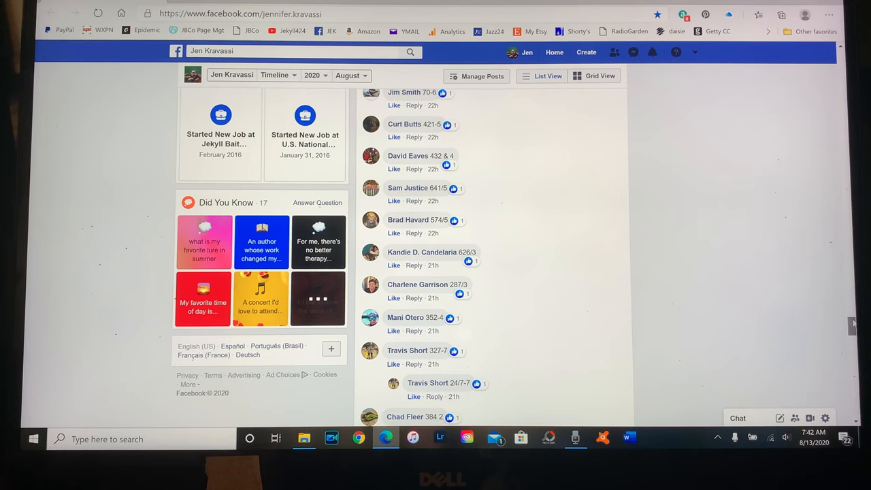
pyautogui.scroll(-3)
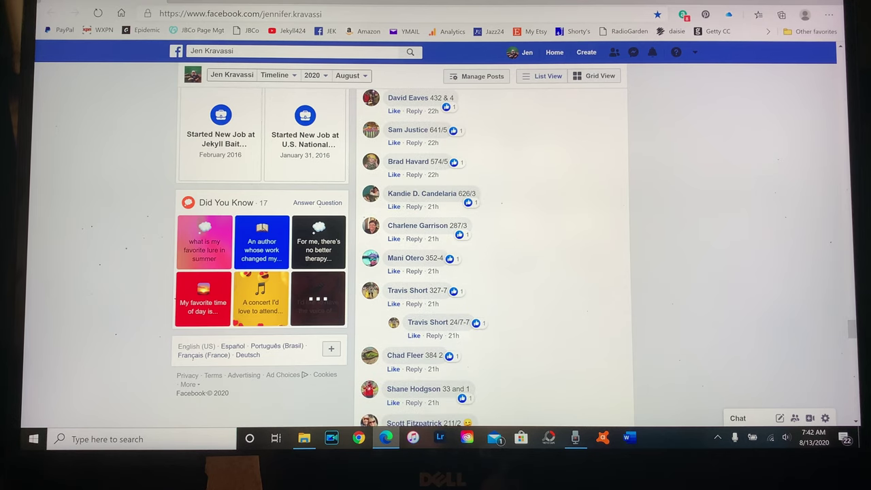
pyautogui.moveTo(498, 323)
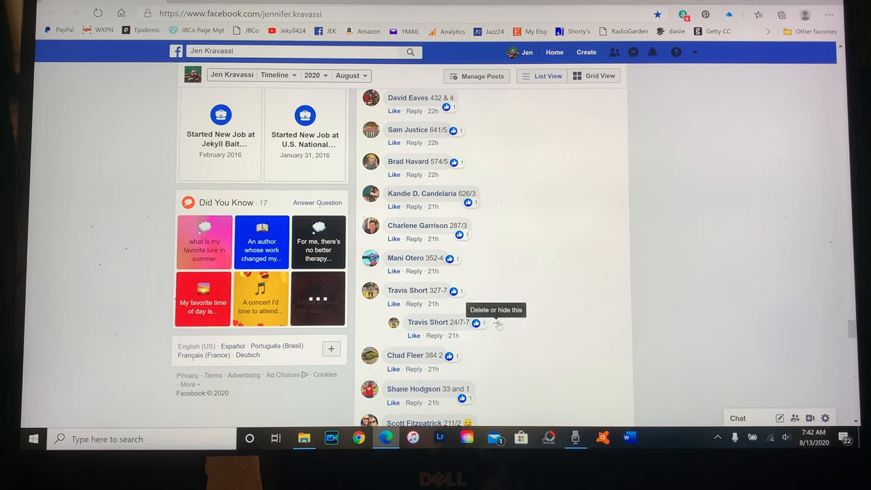
pyautogui.click(496, 323)
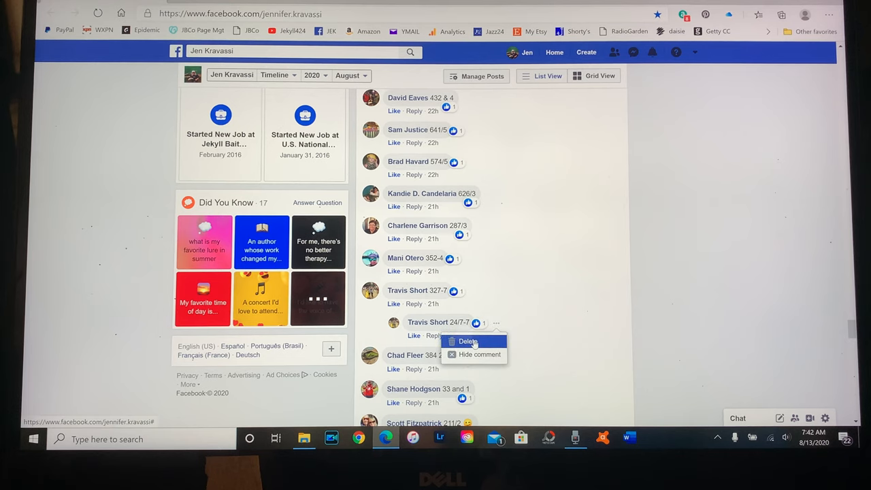
pyautogui.click(466, 341)
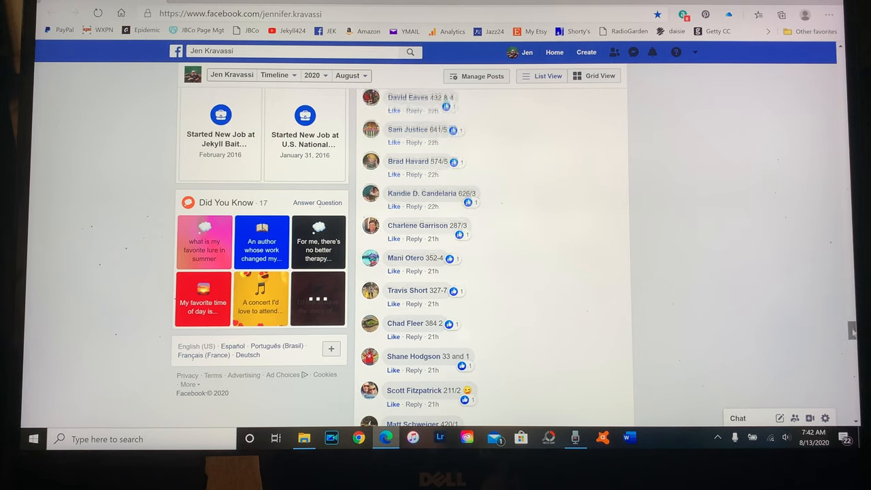
pyautogui.scroll(-3)
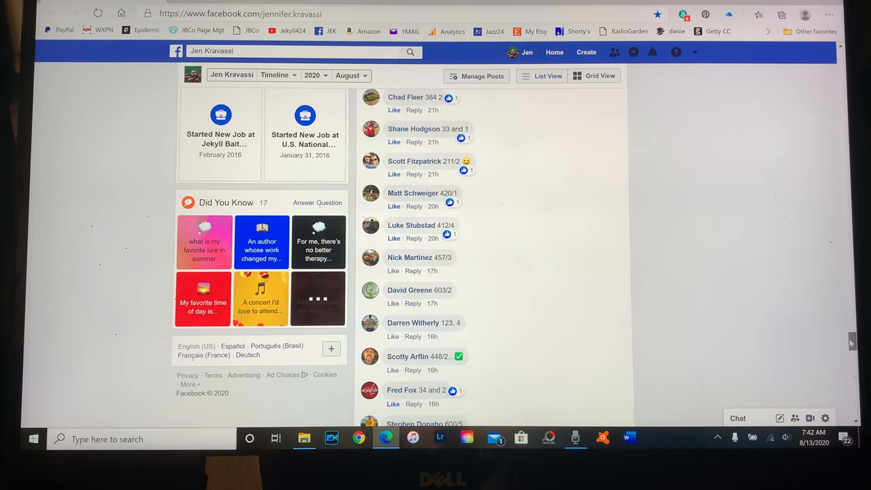
pyautogui.scroll(-3)
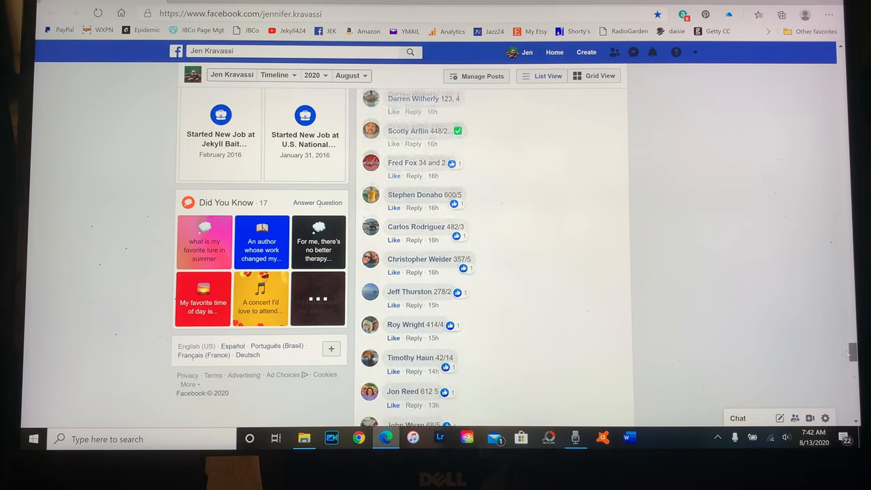
pyautogui.scroll(-3)
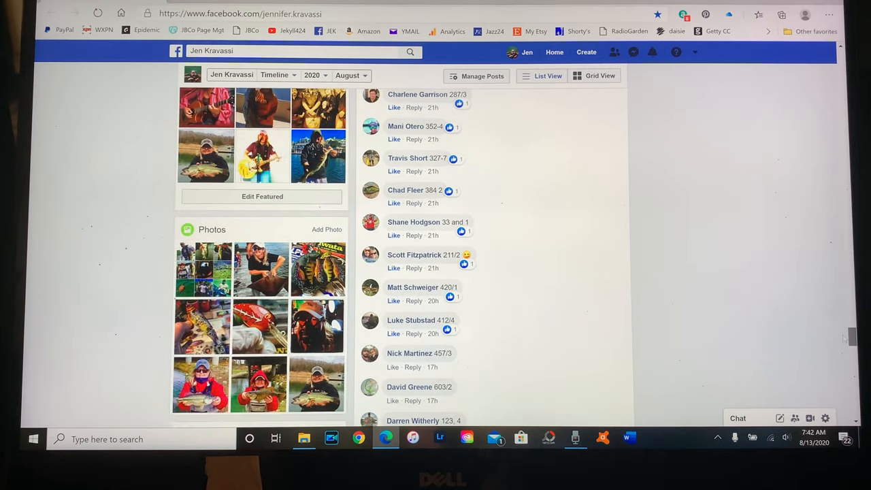
pyautogui.scroll(-3)
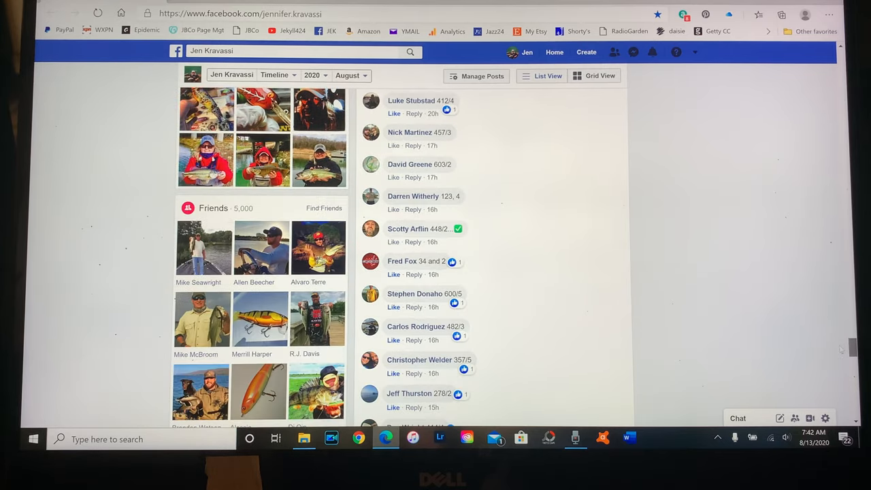
pyautogui.scroll(-3)
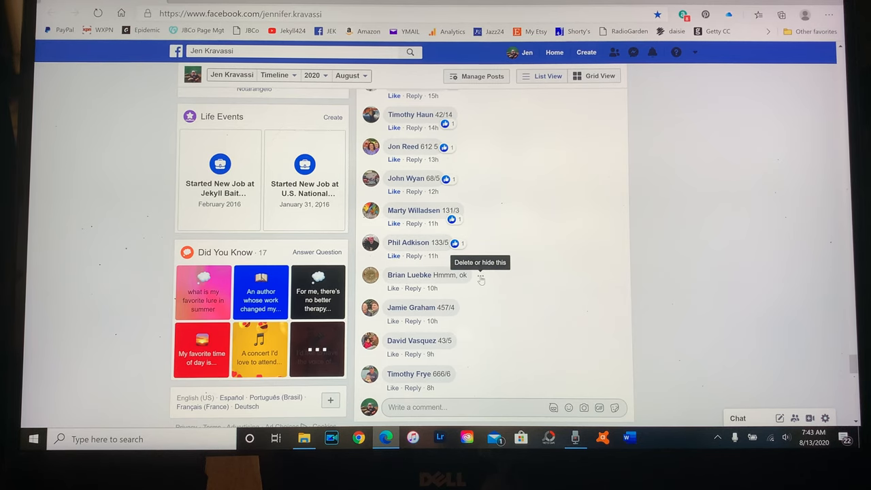
pyautogui.click(480, 276)
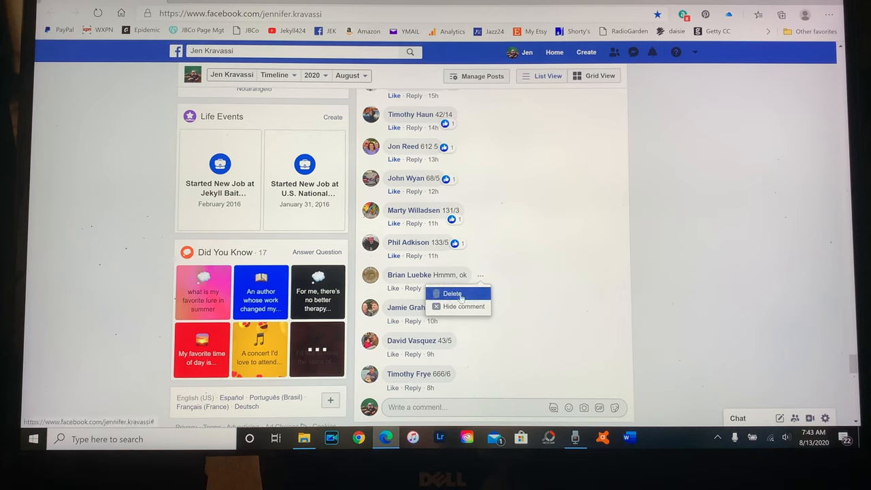
pyautogui.click(451, 293)
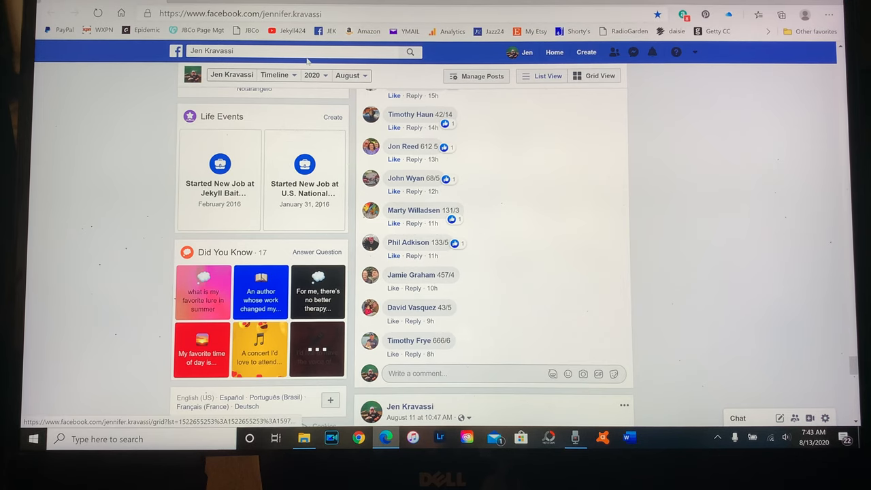
pyautogui.click(80, 14)
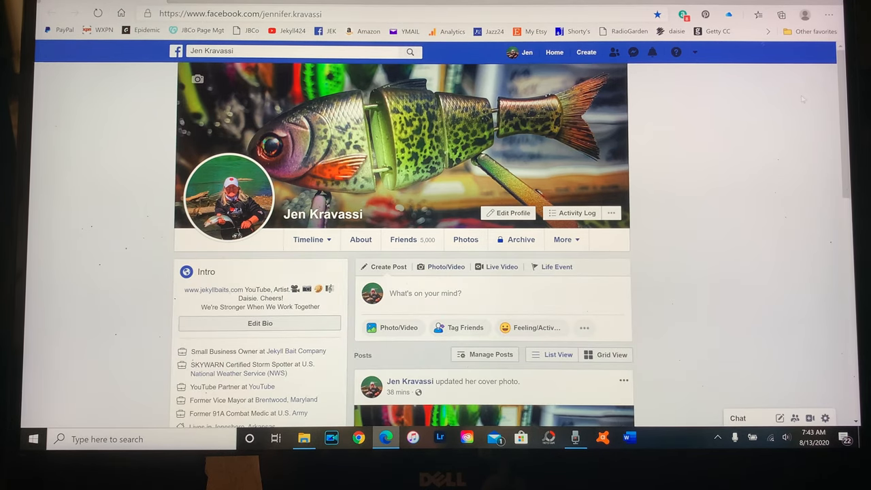
# Scroll the reloaded timeline back down to the number-draw post, now with 93 comments.
pyautogui.scroll(-3)
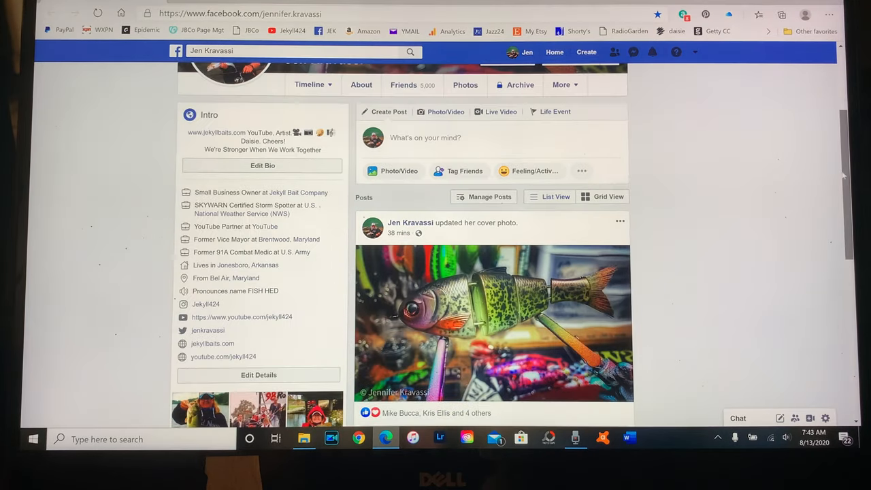
pyautogui.scroll(-3)
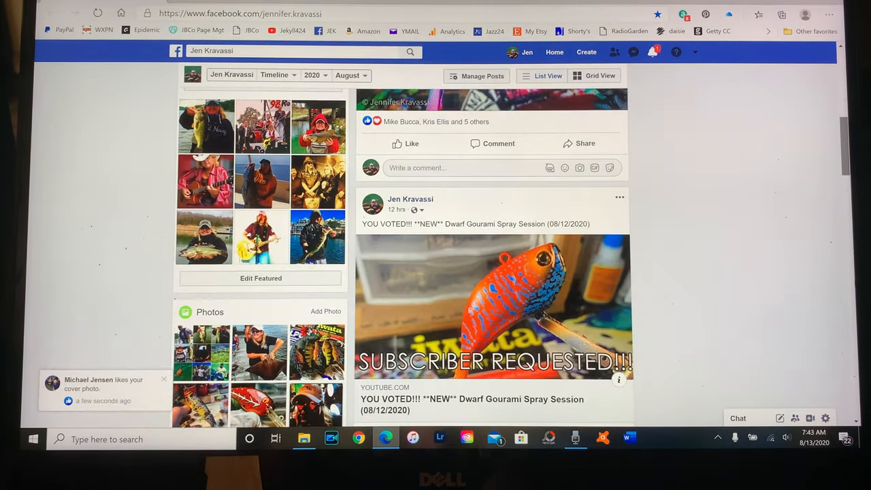
pyautogui.scroll(-3)
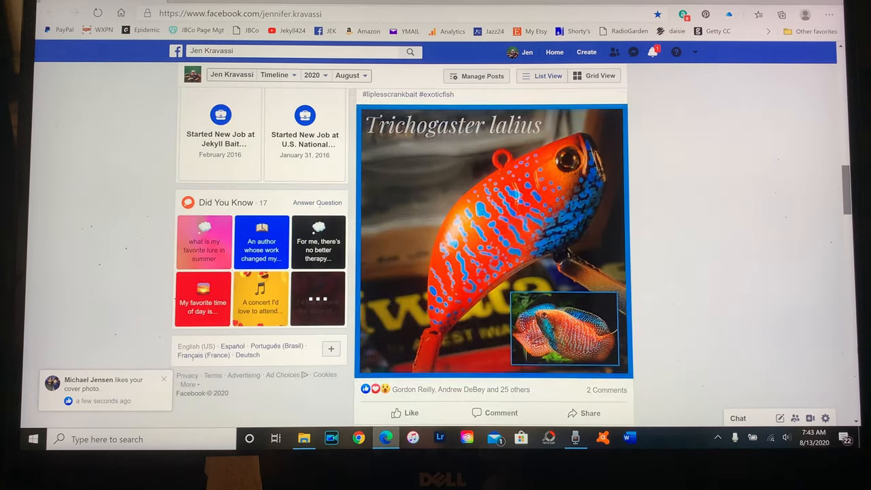
pyautogui.scroll(-3)
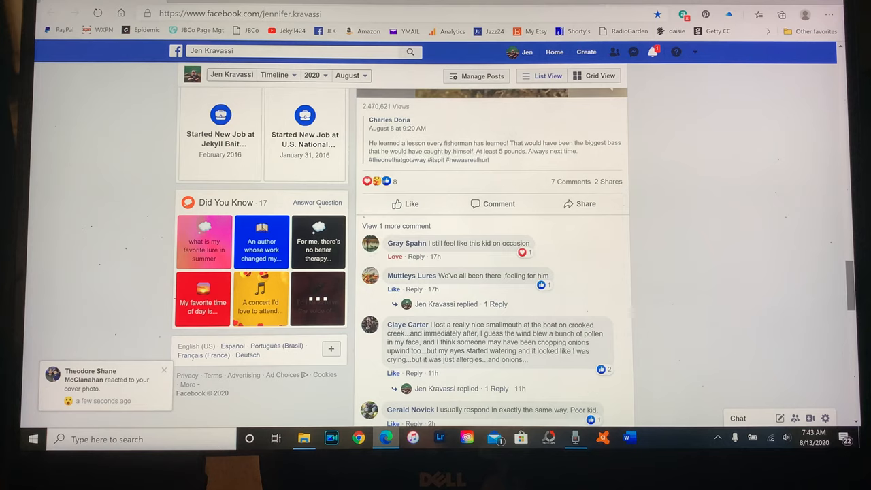
pyautogui.scroll(-3)
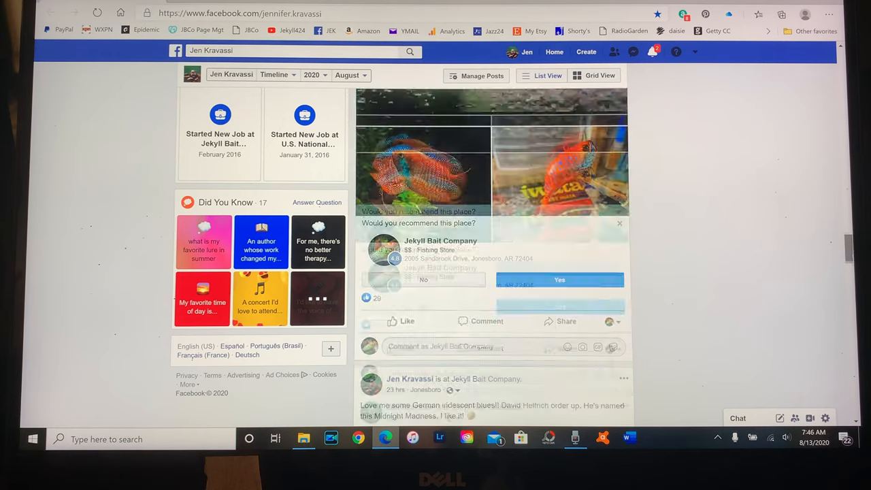
pyautogui.scroll(-3)
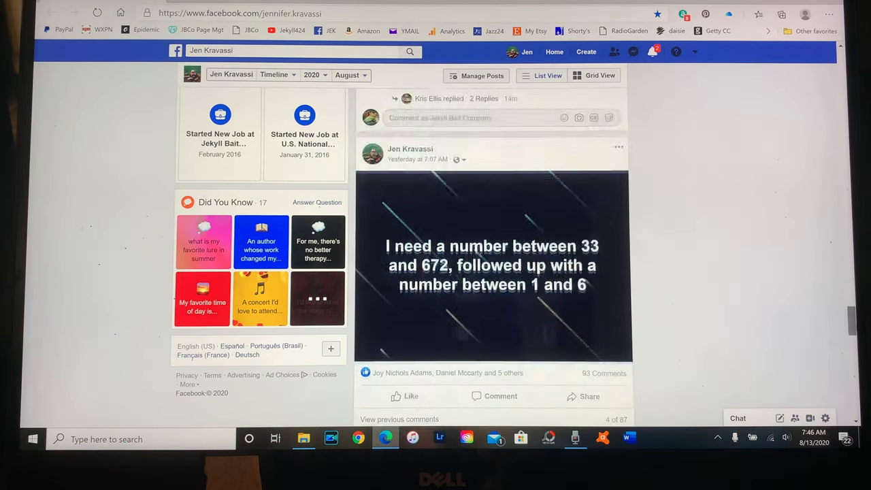
pyautogui.scroll(-3)
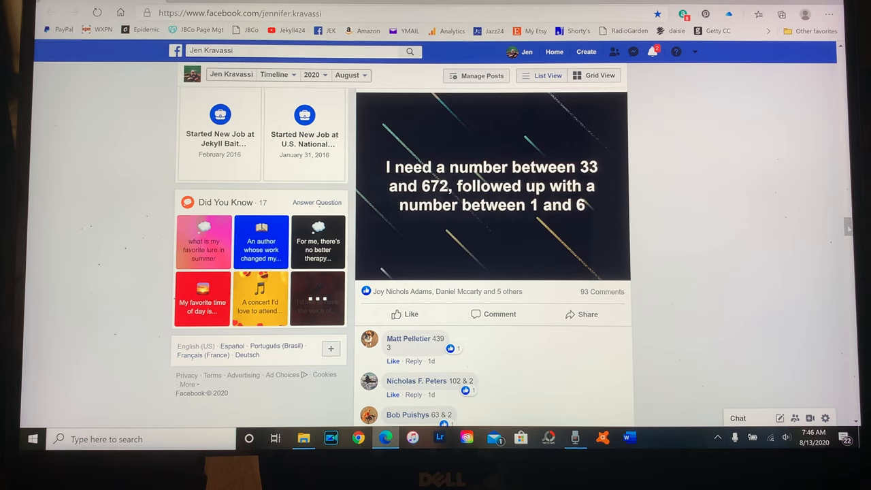
# Scroll through the cleaned draw thread's number replies to the end.
pyautogui.scroll(-3)
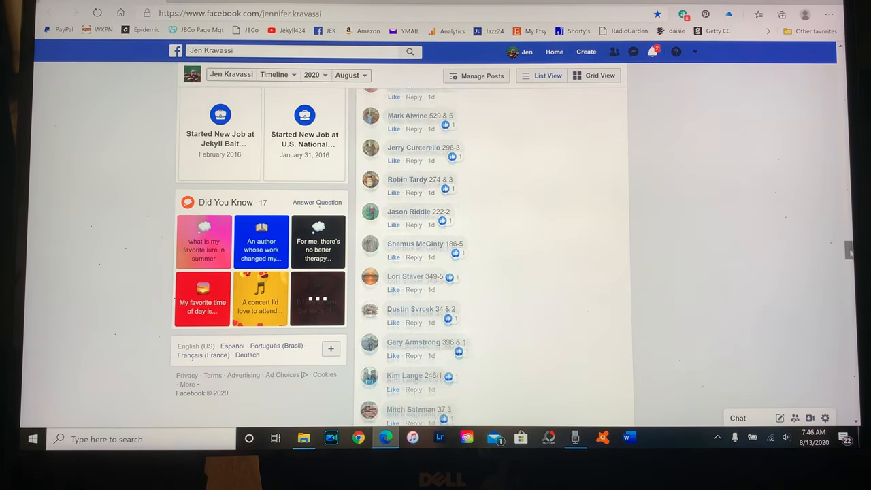
pyautogui.scroll(-3)
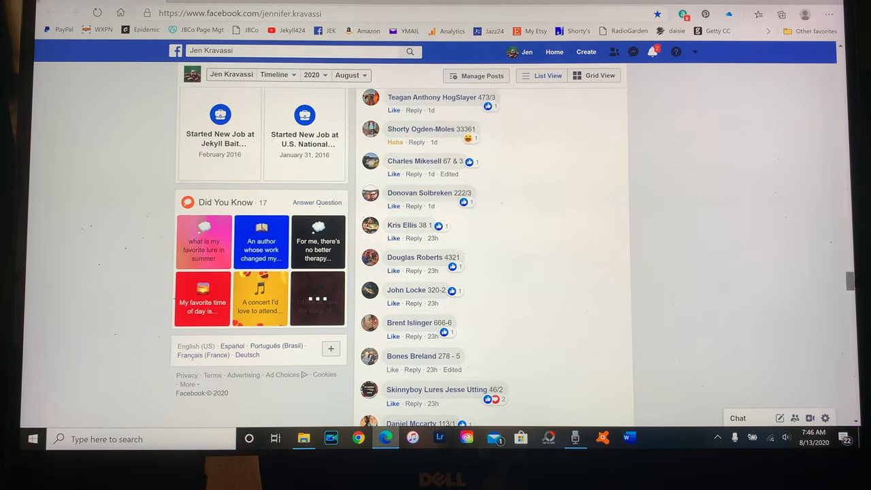
pyautogui.scroll(-3)
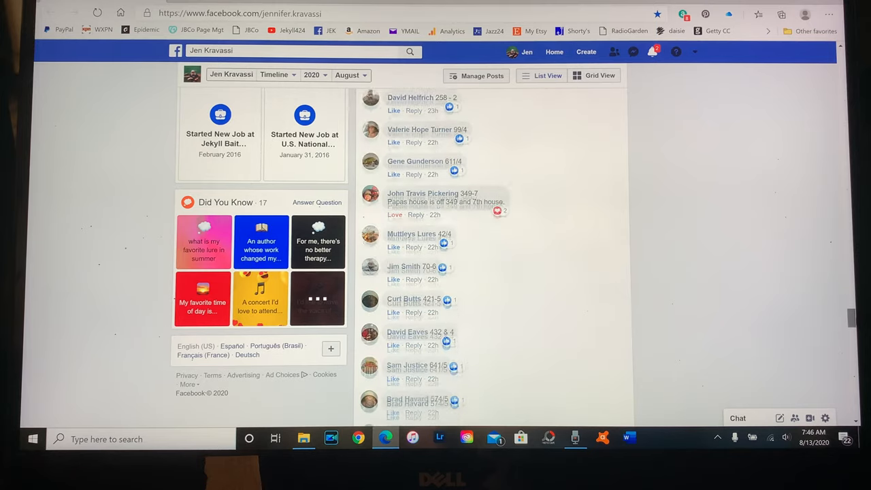
pyautogui.scroll(-3)
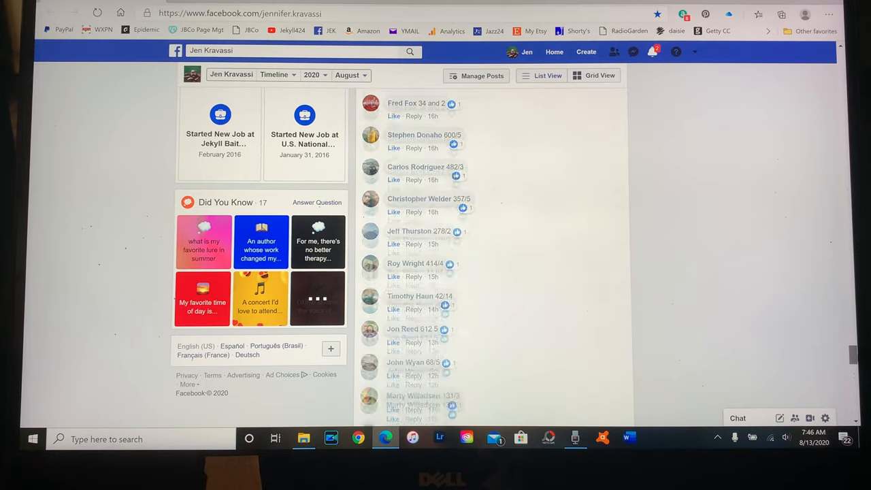
pyautogui.scroll(-3)
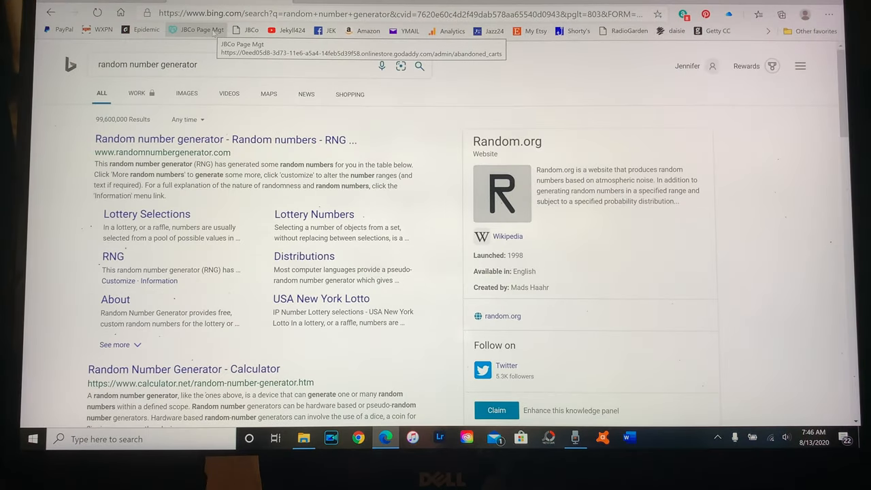
# Open the randomnumbergenerator.com result from Bing's search results.
pyautogui.rightClick(179, 139)
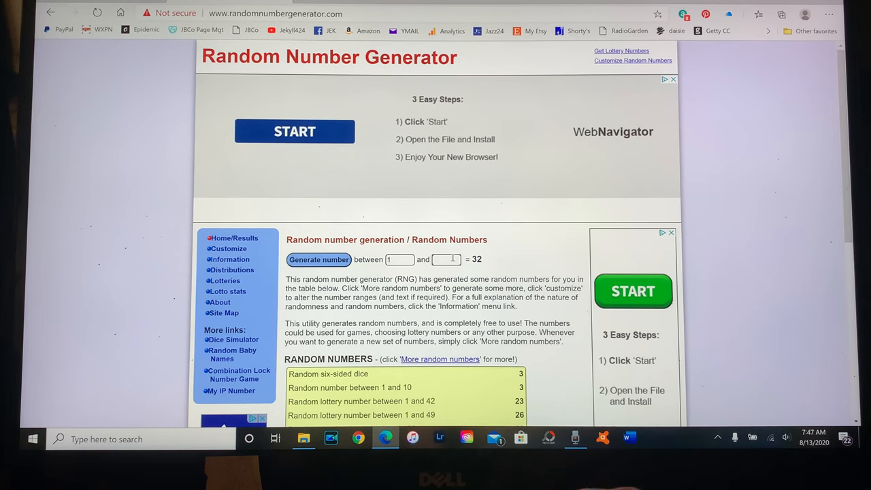
# Draw a random number with the upper bound set to 93.
pyautogui.write('93')
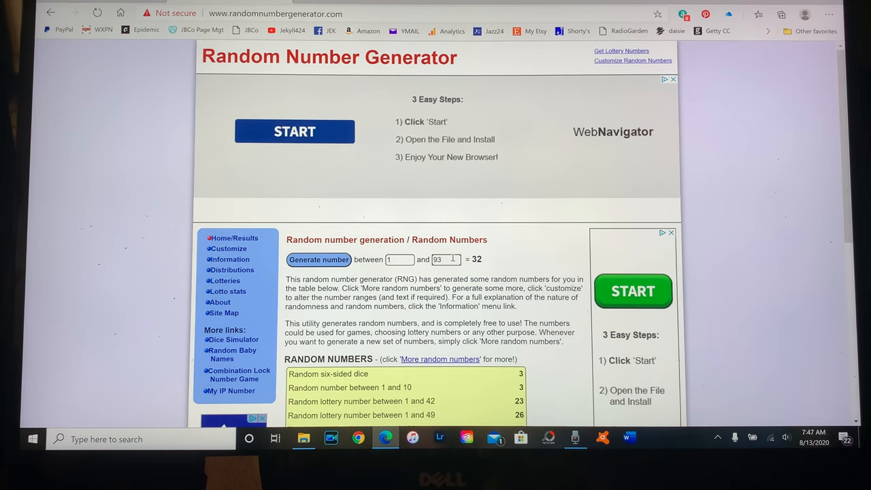
pyautogui.click(319, 259)
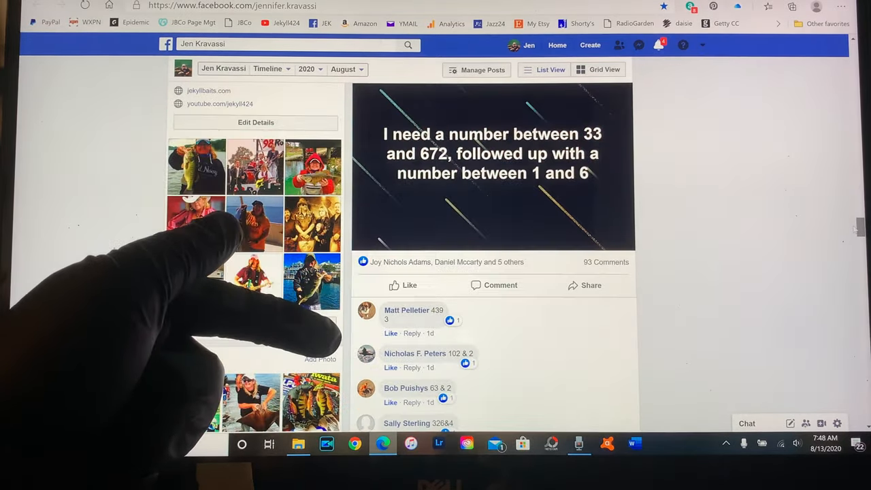
pyautogui.scroll(-3)
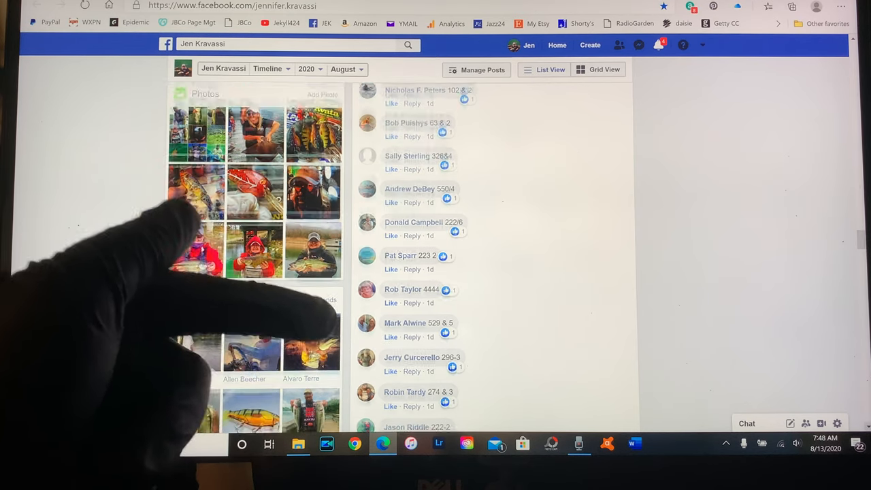
pyautogui.scroll(-3)
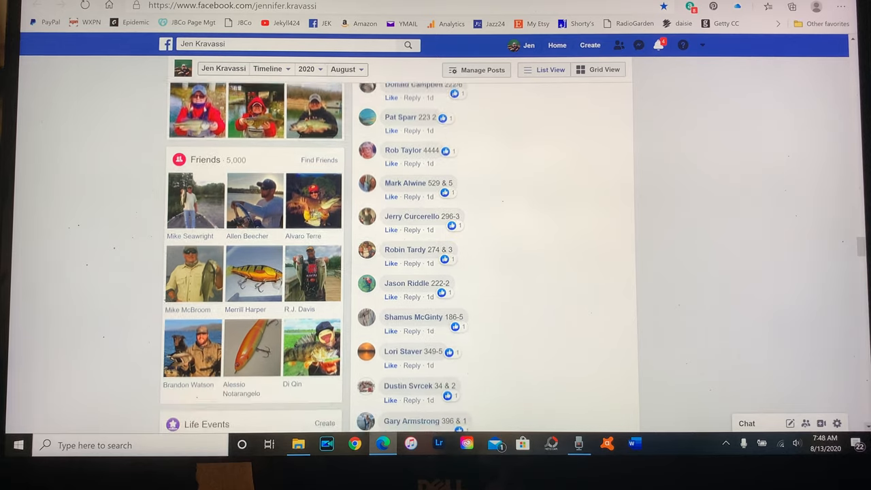
pyautogui.scroll(-3)
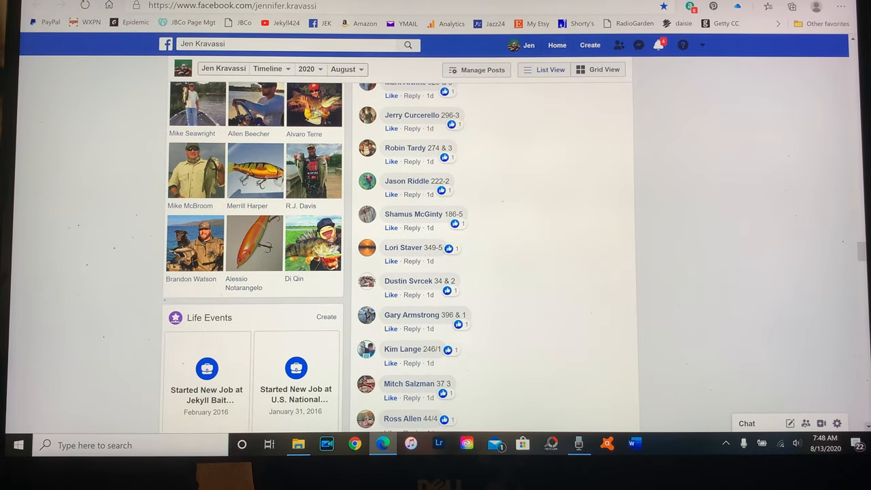
pyautogui.scroll(-3)
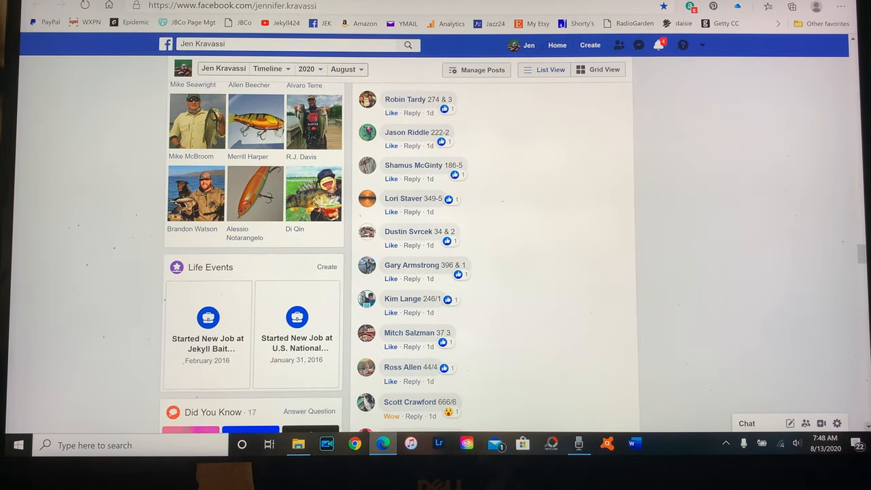
pyautogui.scroll(-3)
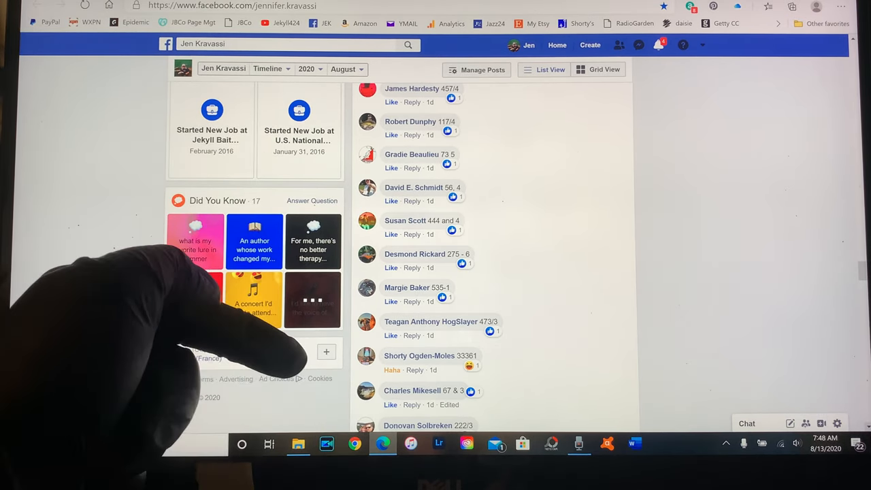
pyautogui.scroll(-3)
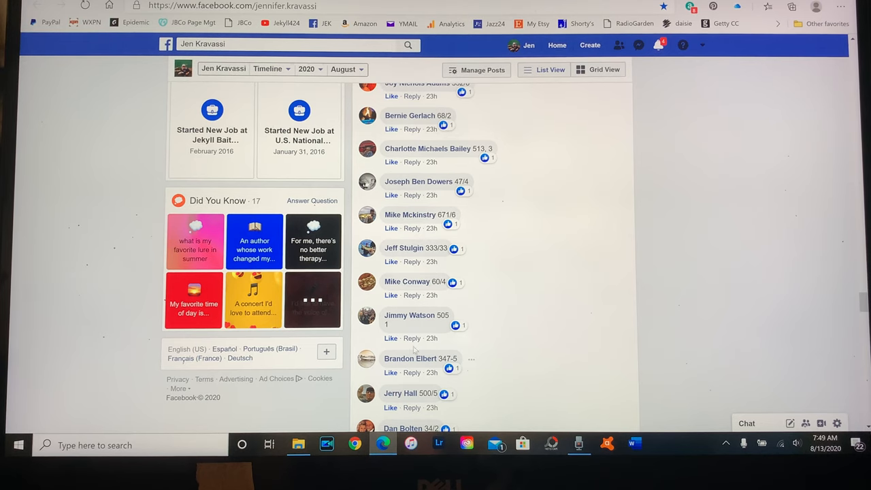
pyautogui.click(412, 338)
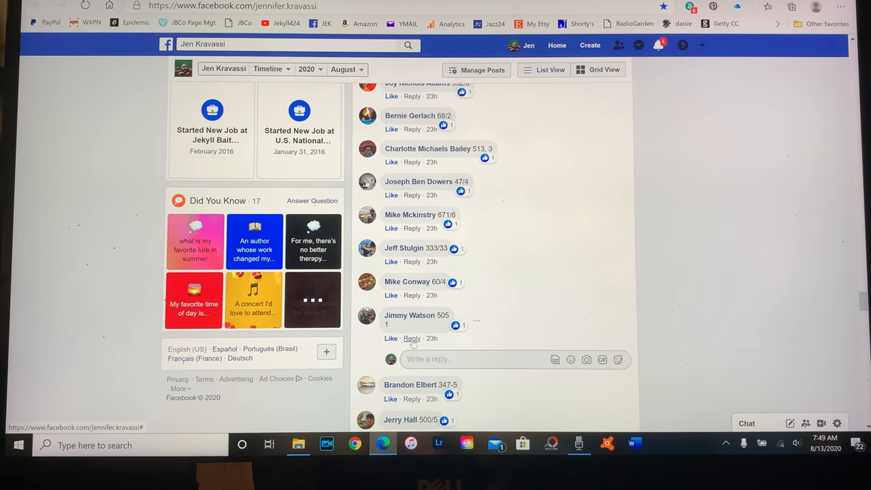